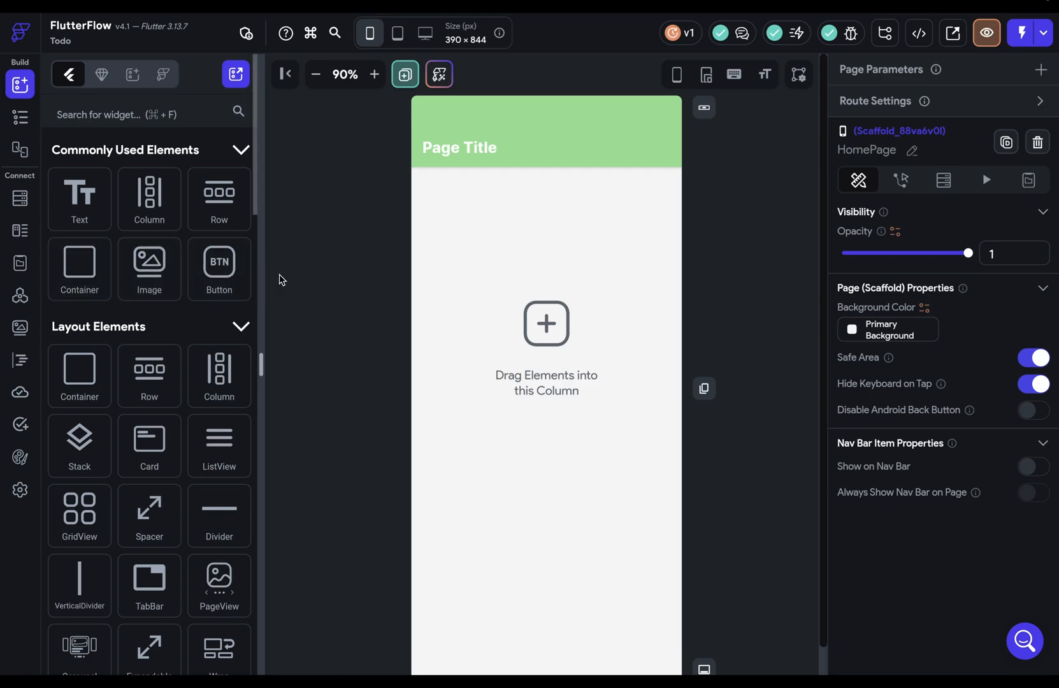
- Go to Theme Settings > Theme Widgets and begin creating a new theme widget
left_click(20, 457)
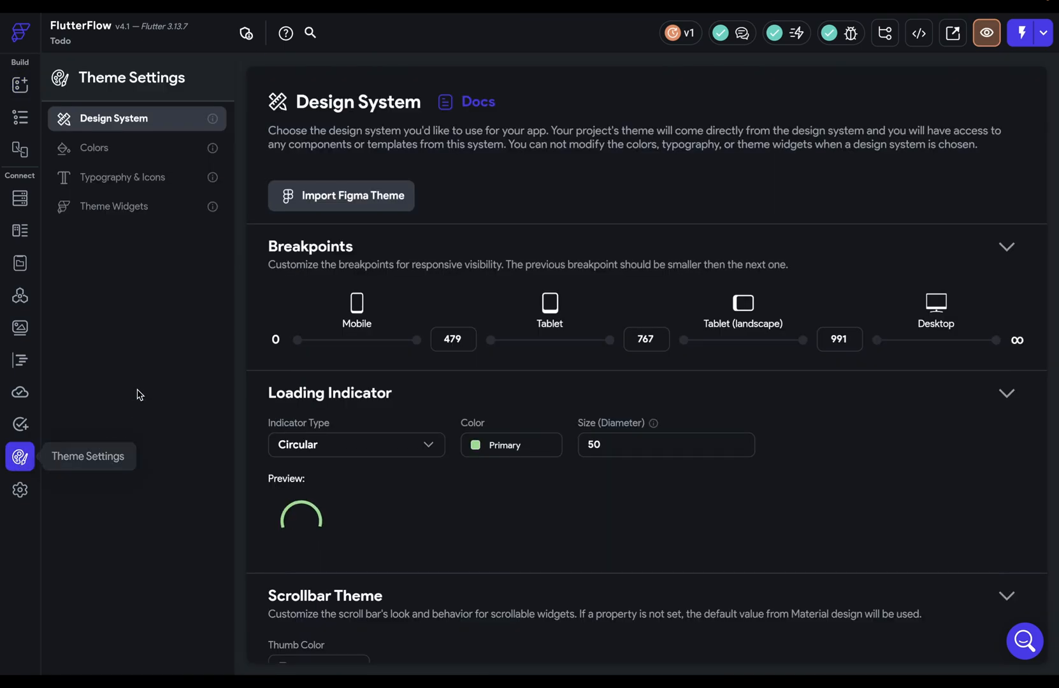
left_click(115, 206)
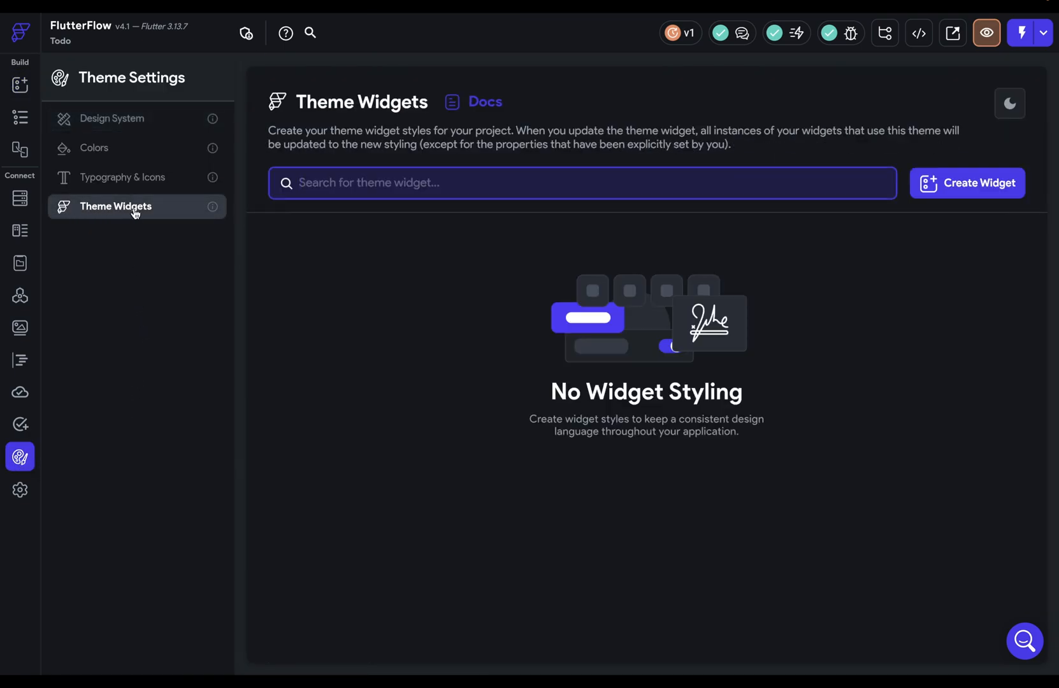
mouse_move(973, 213)
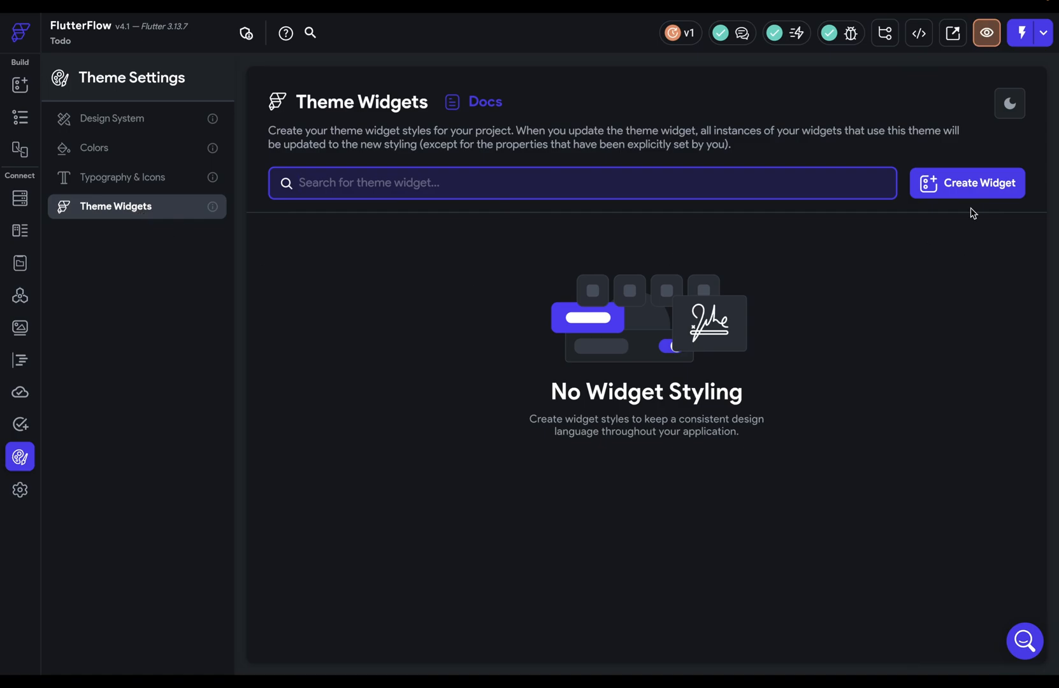
left_click(967, 183)
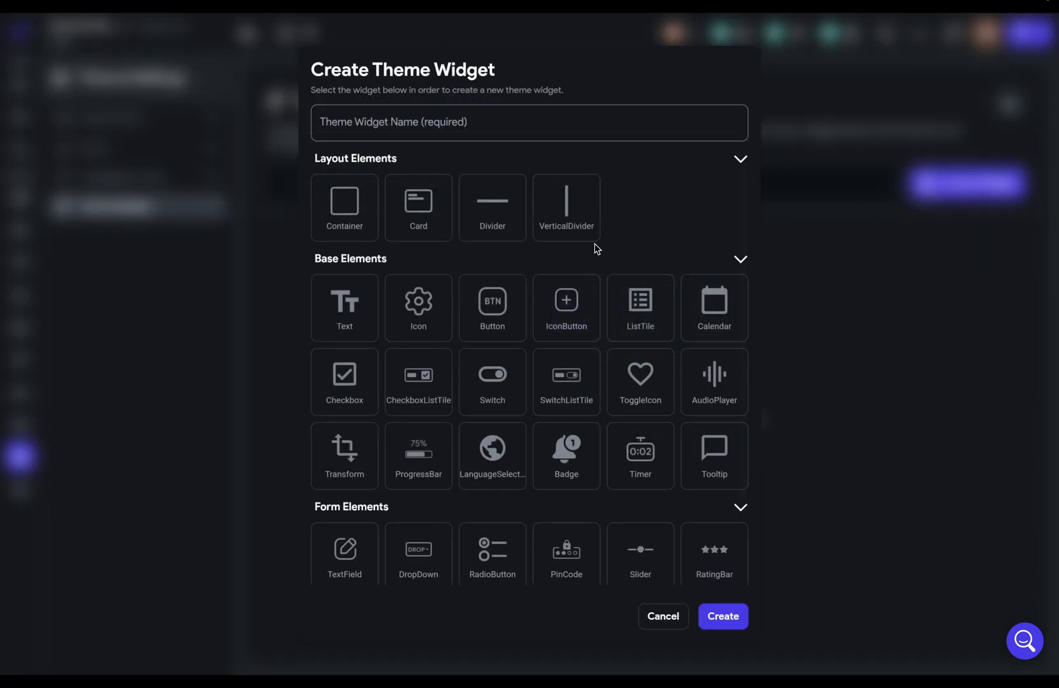
- Create a Button theme widget named 'button' and place a Button on HomePage
left_click(493, 308)
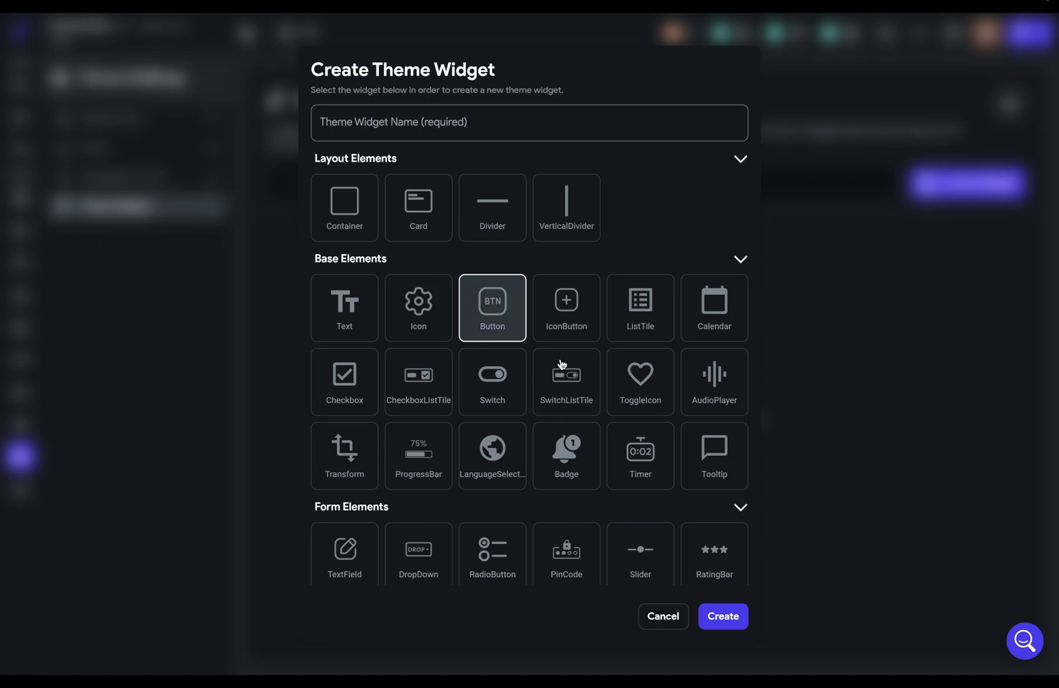
type("button")
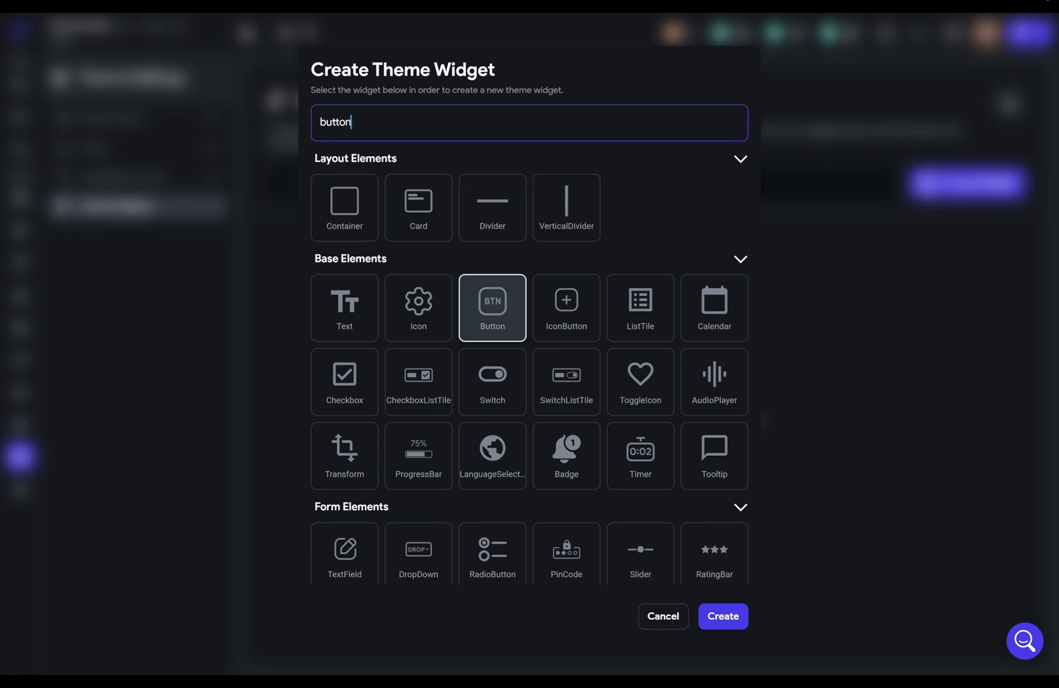
left_click(723, 617)
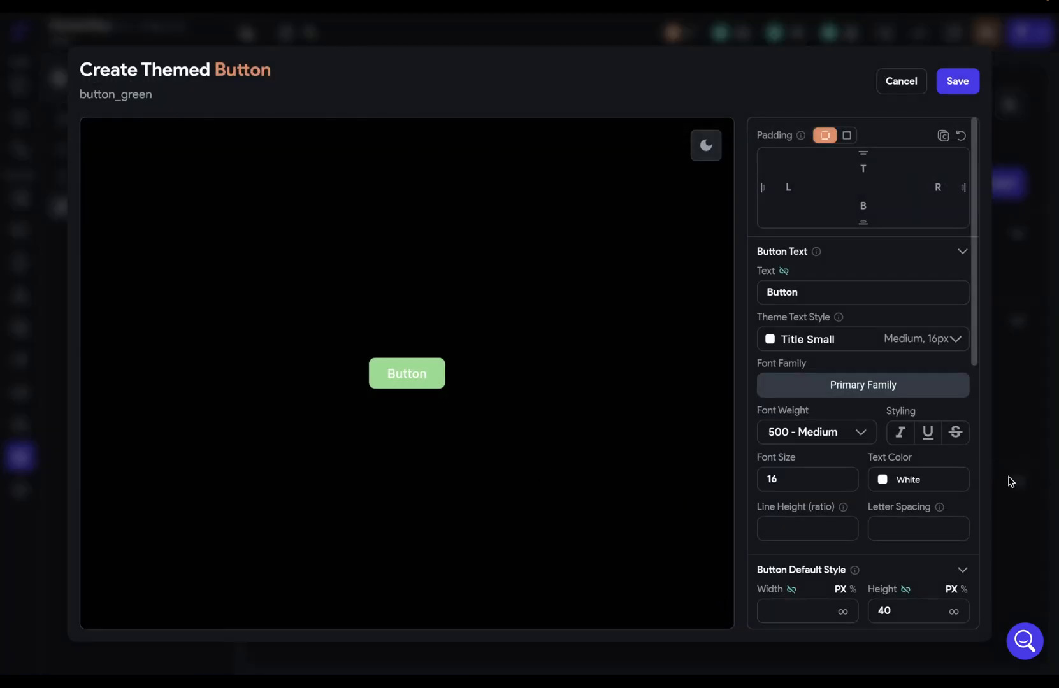
left_click(884, 480)
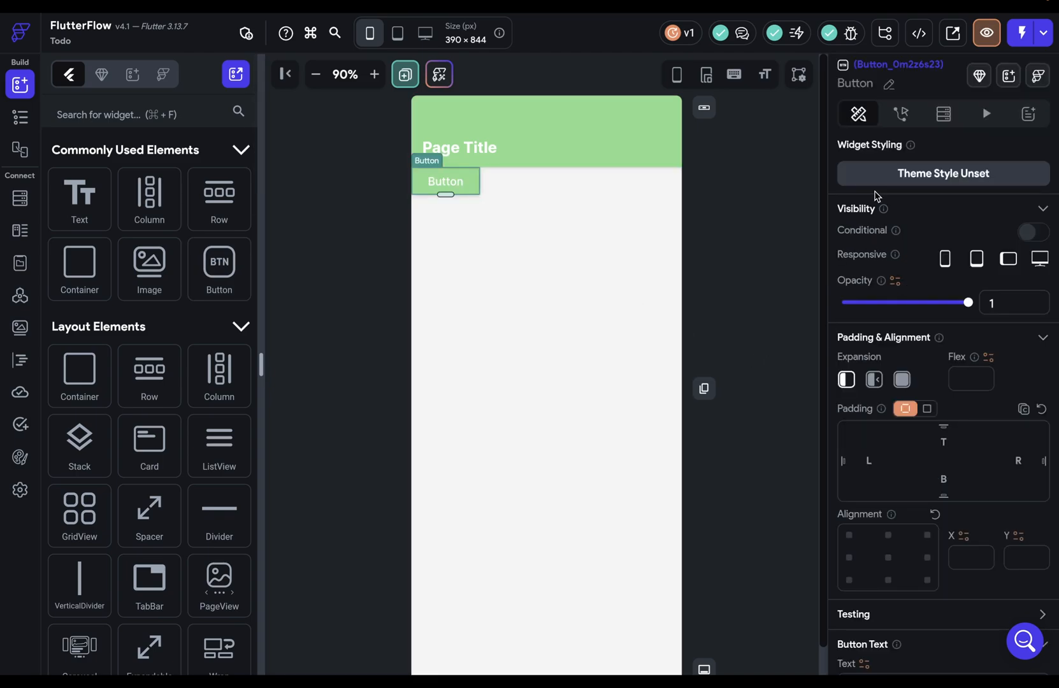
- Apply the button_green style to the HomePage Button and reopen its style editor
left_click(944, 173)
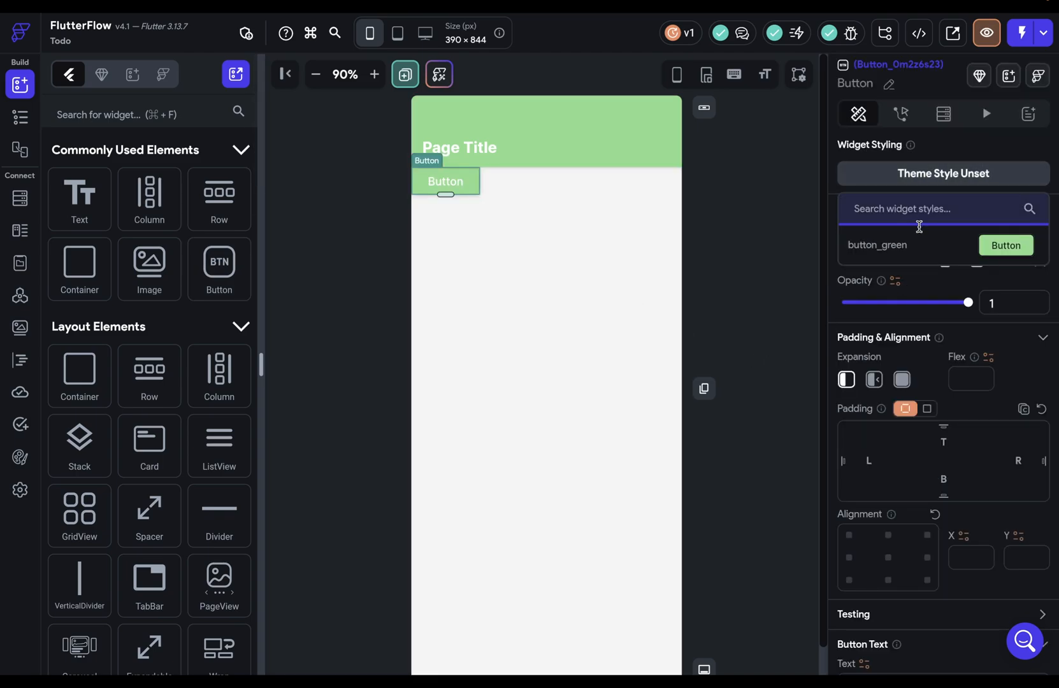
left_click(547, 217)
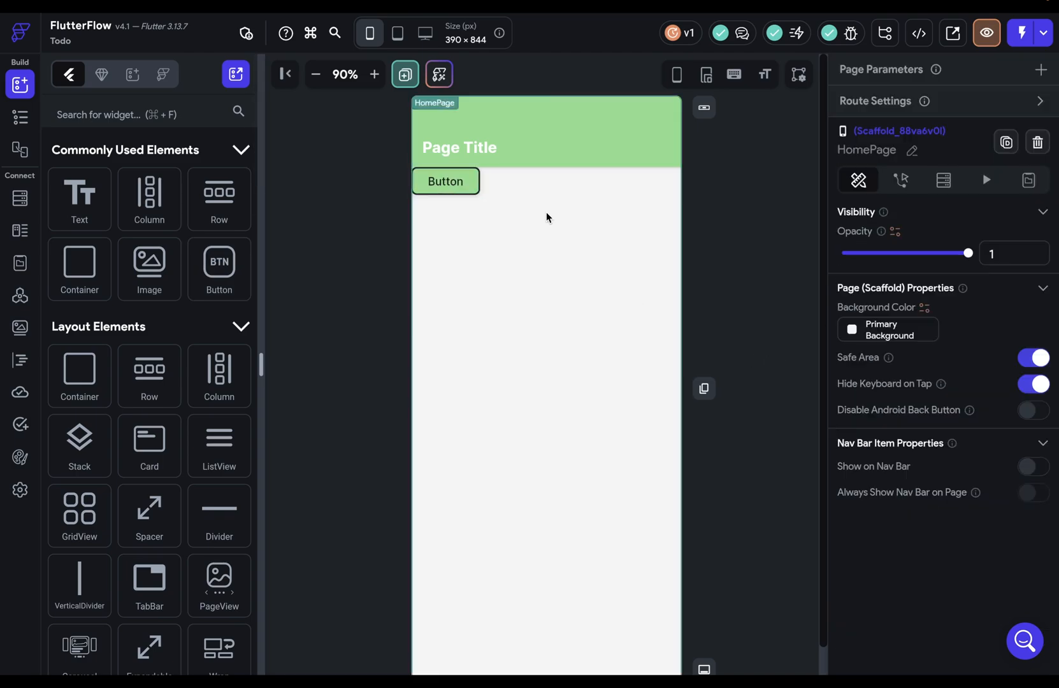
mouse_move(661, 331)
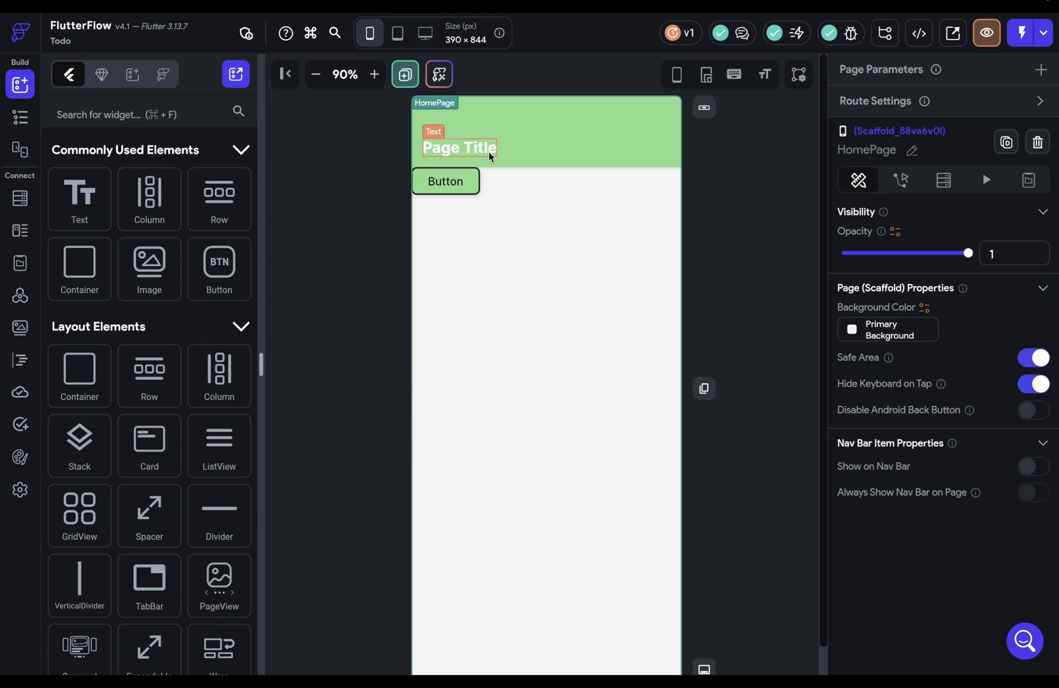
left_click(459, 148)
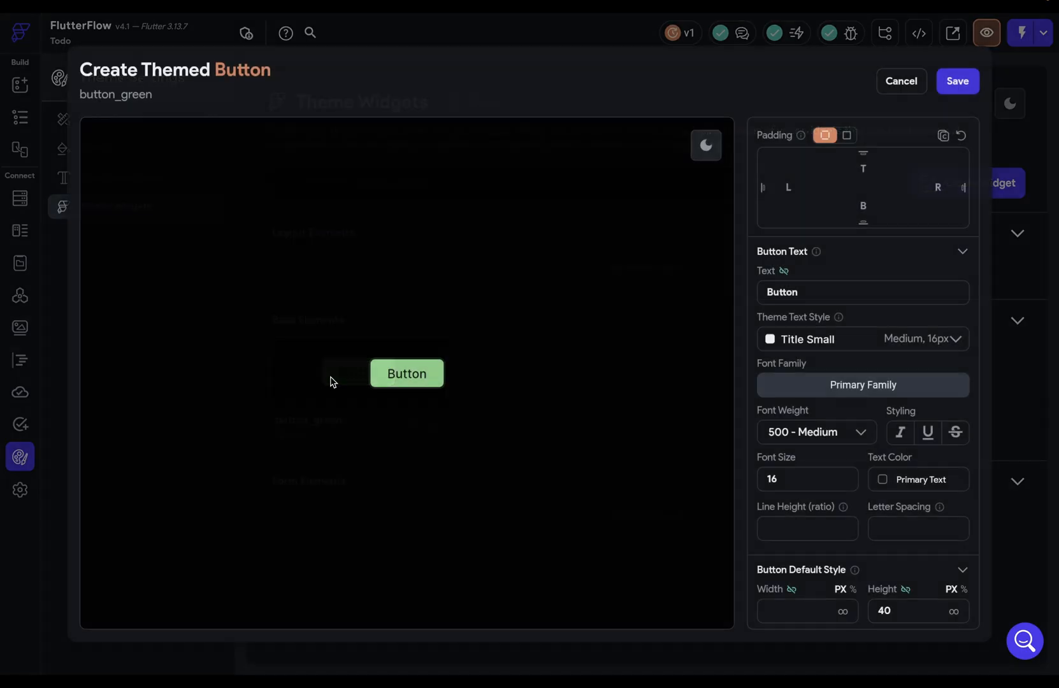
- Save button_green's default style: Secondary fill, 2 px Primary Text border, radius 8
scroll("down", 3)
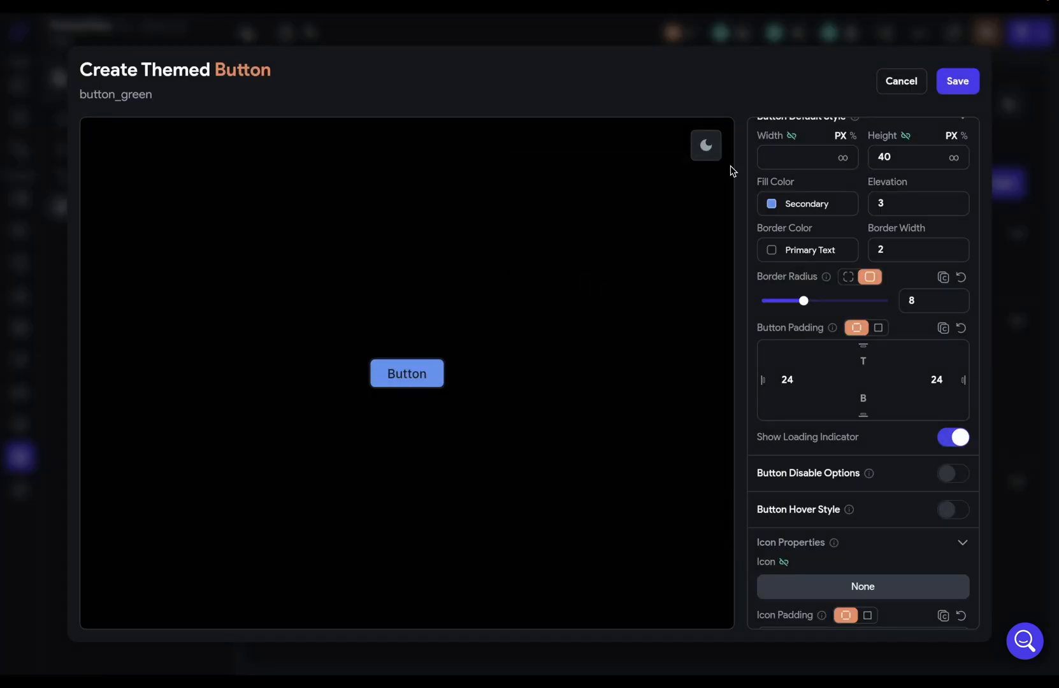
left_click(958, 81)
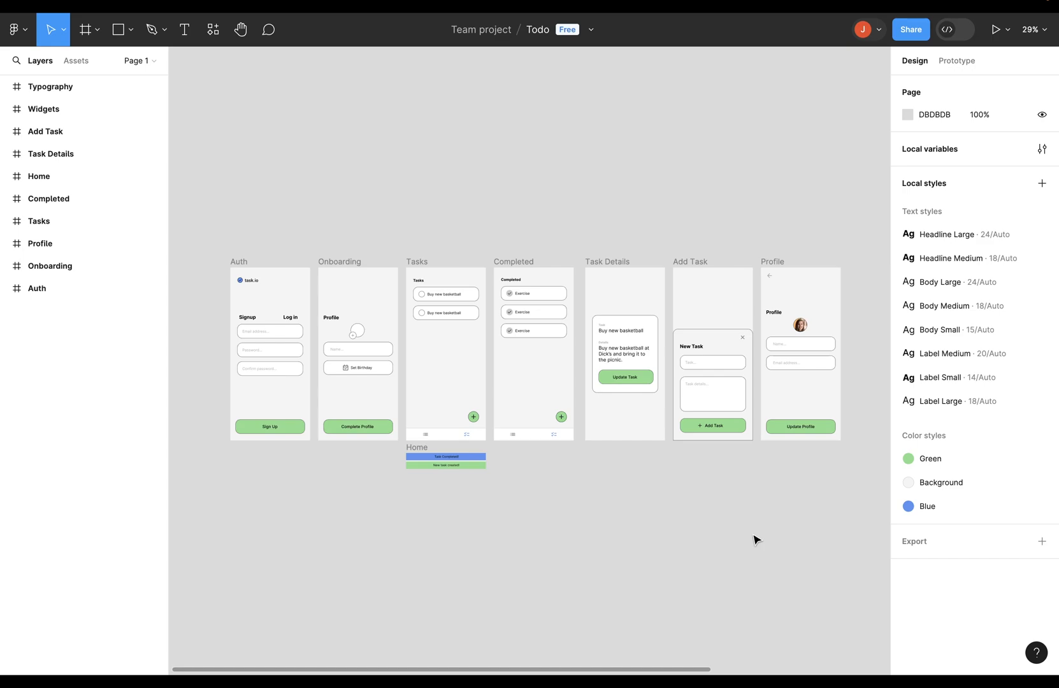
mouse_move(231, 367)
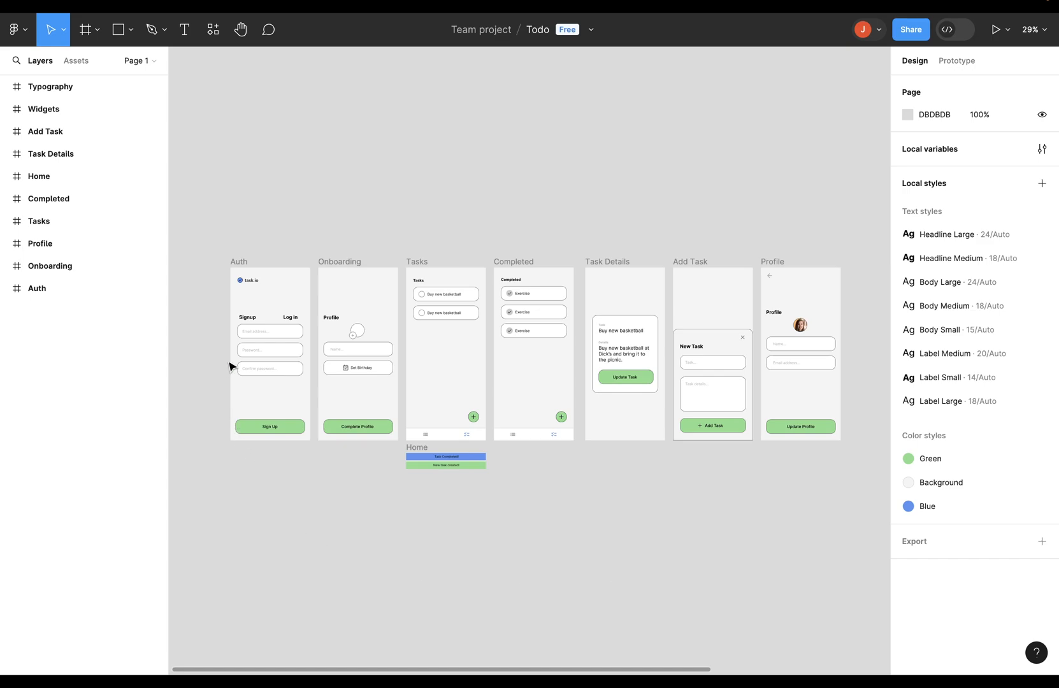
left_click(358, 348)
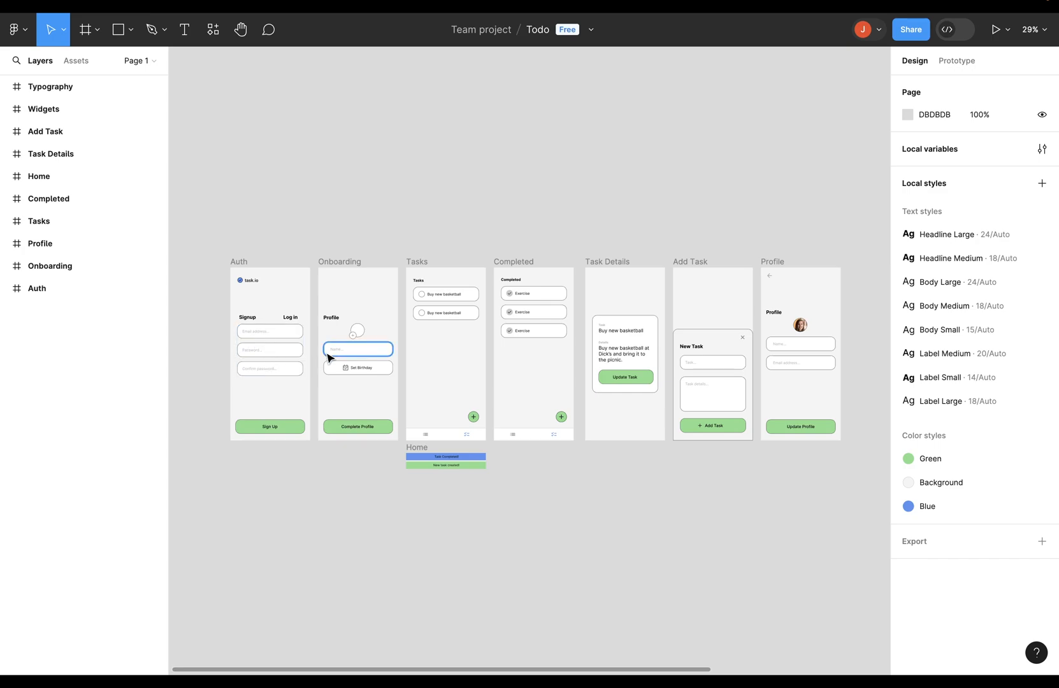
left_click(801, 344)
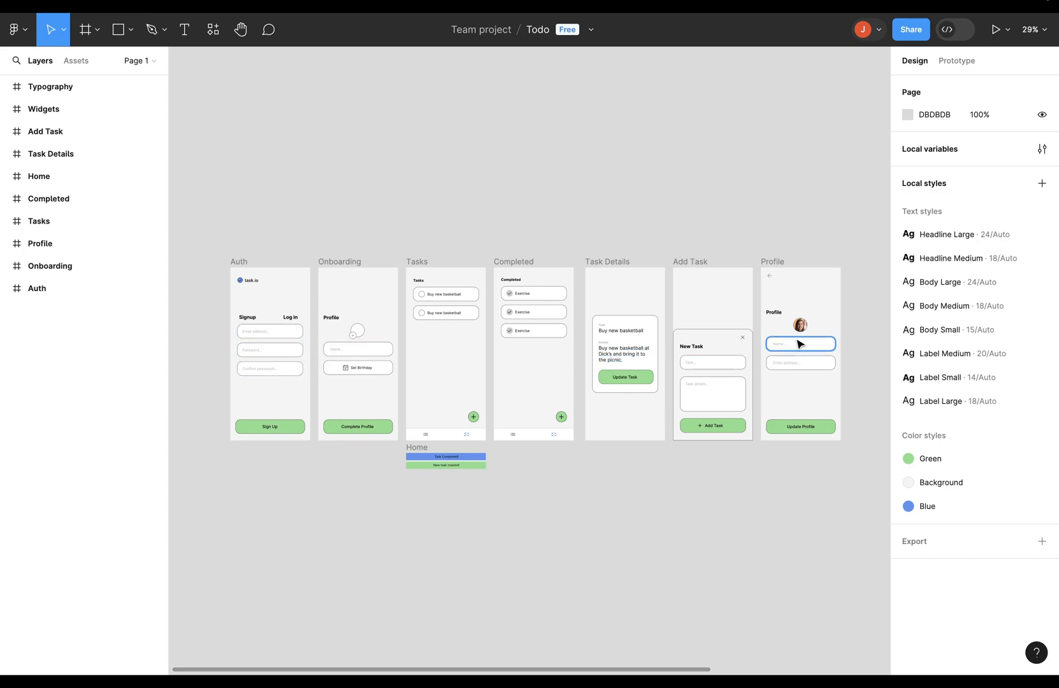
left_click(376, 515)
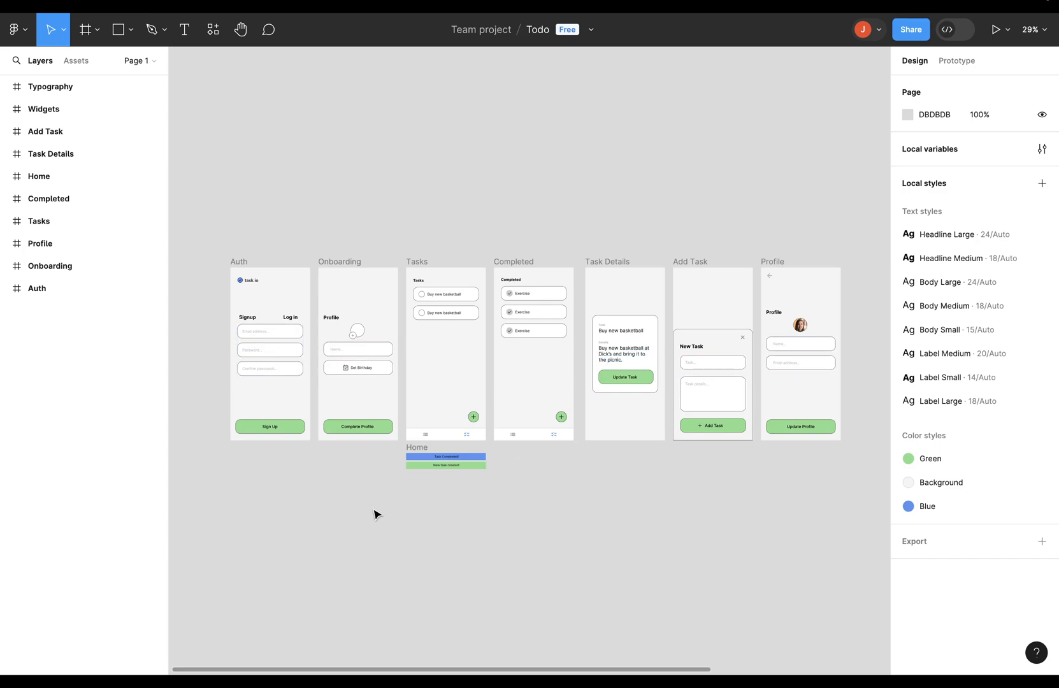
mouse_move(385, 507)
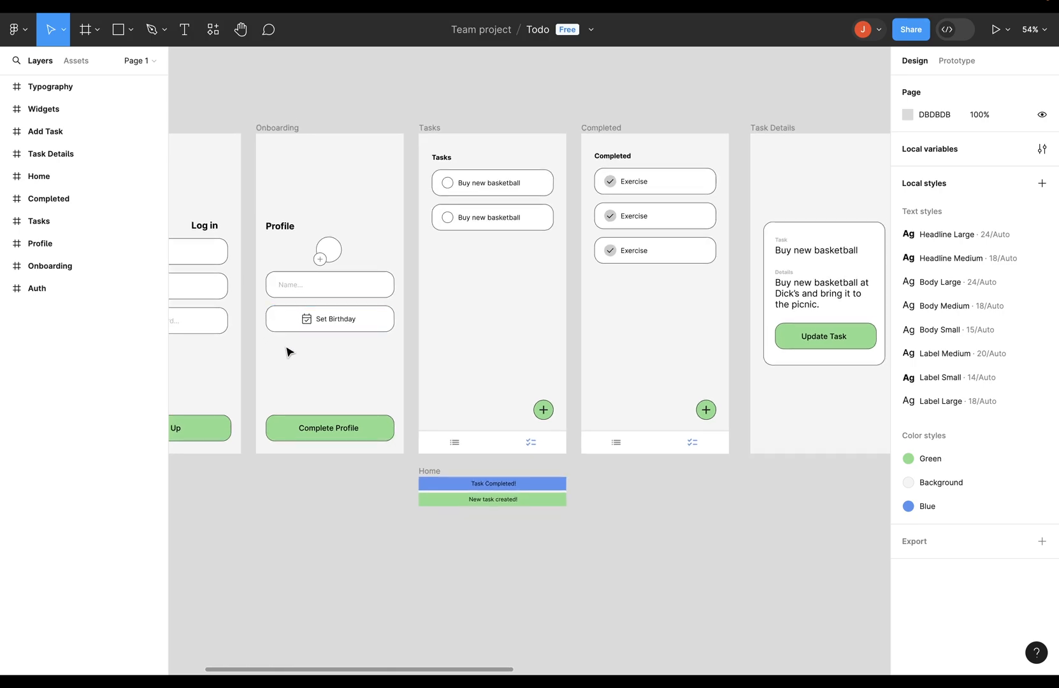
mouse_move(882, 422)
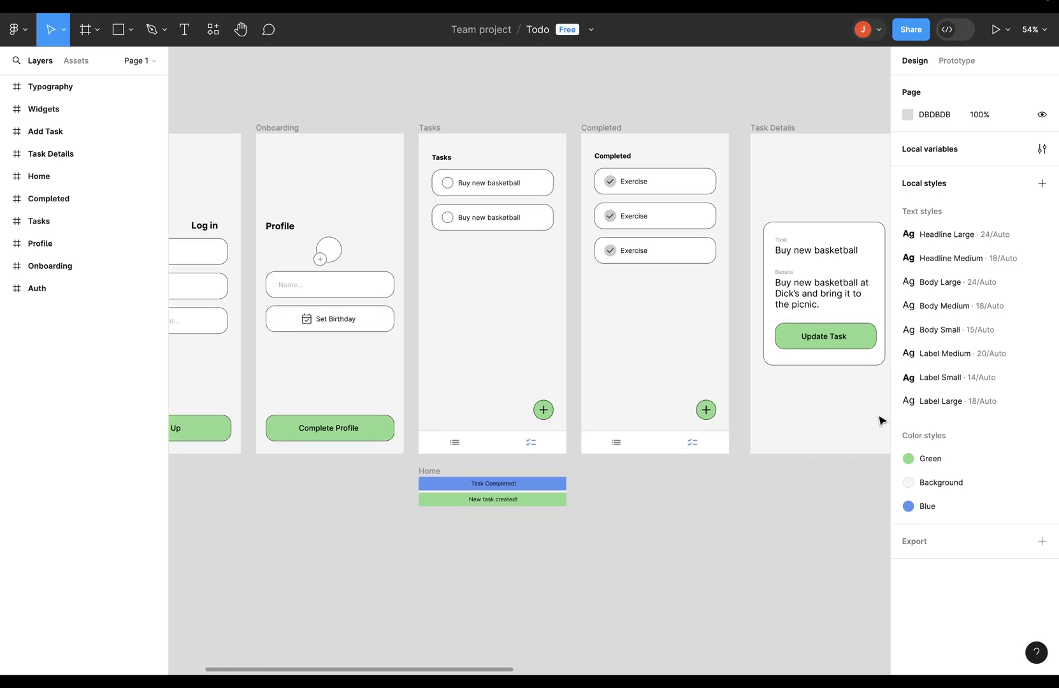
mouse_move(686, 604)
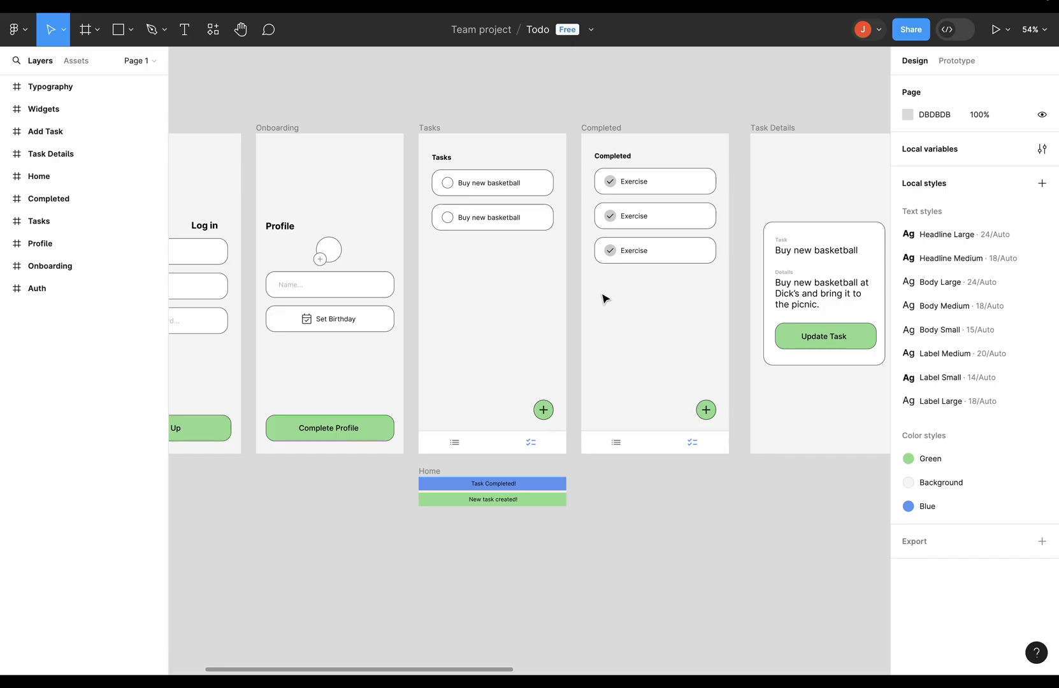
left_click(654, 181)
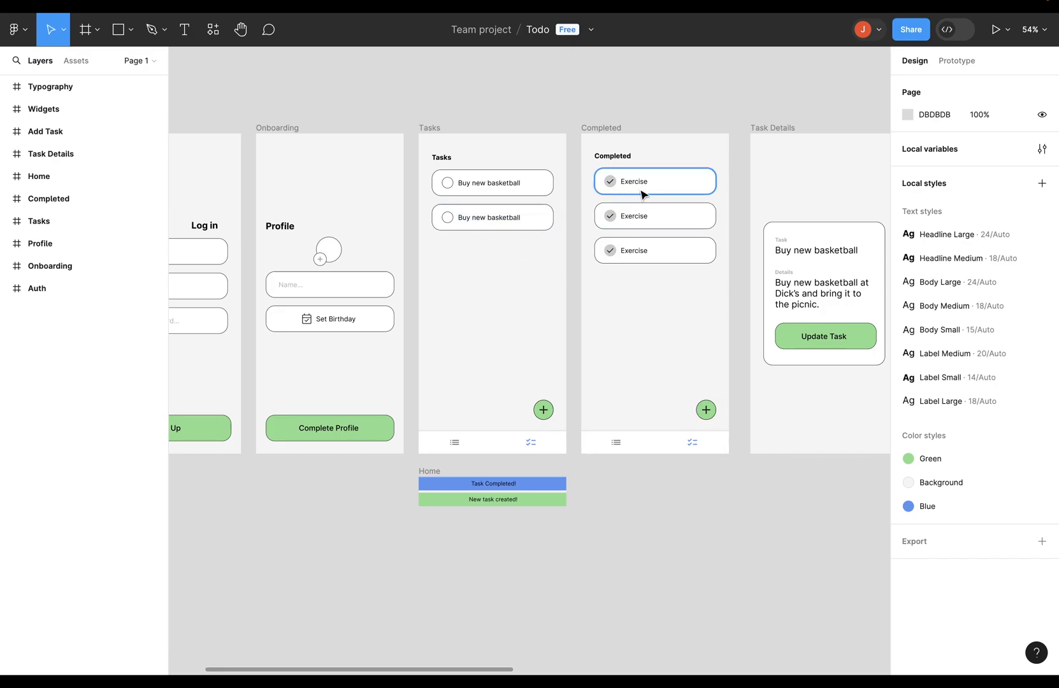
left_click(655, 251)
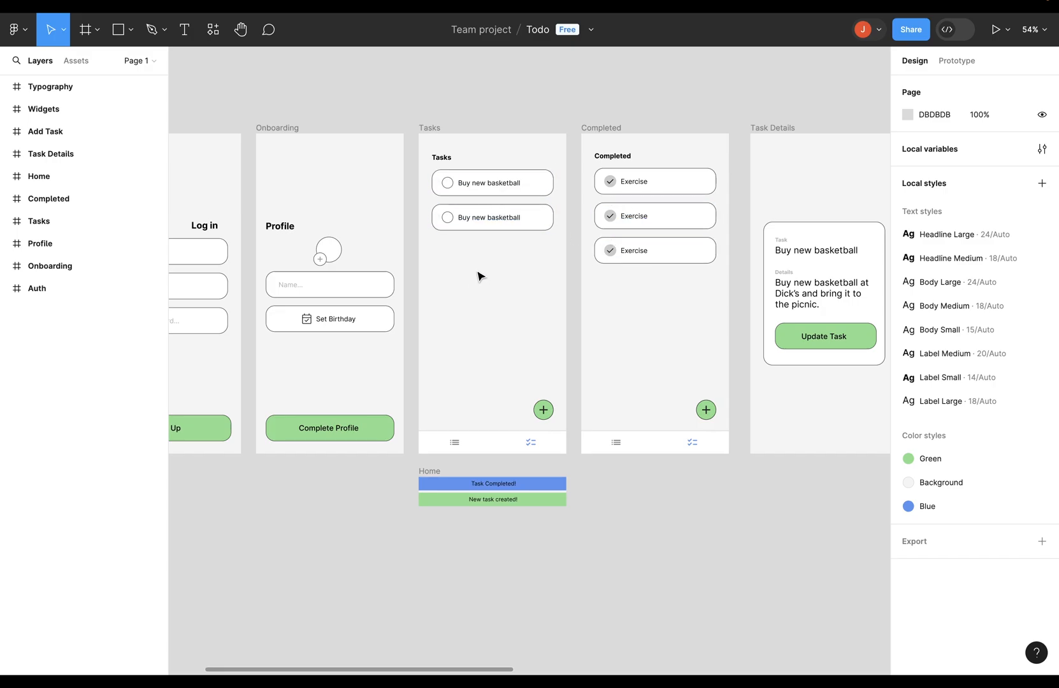
mouse_move(485, 245)
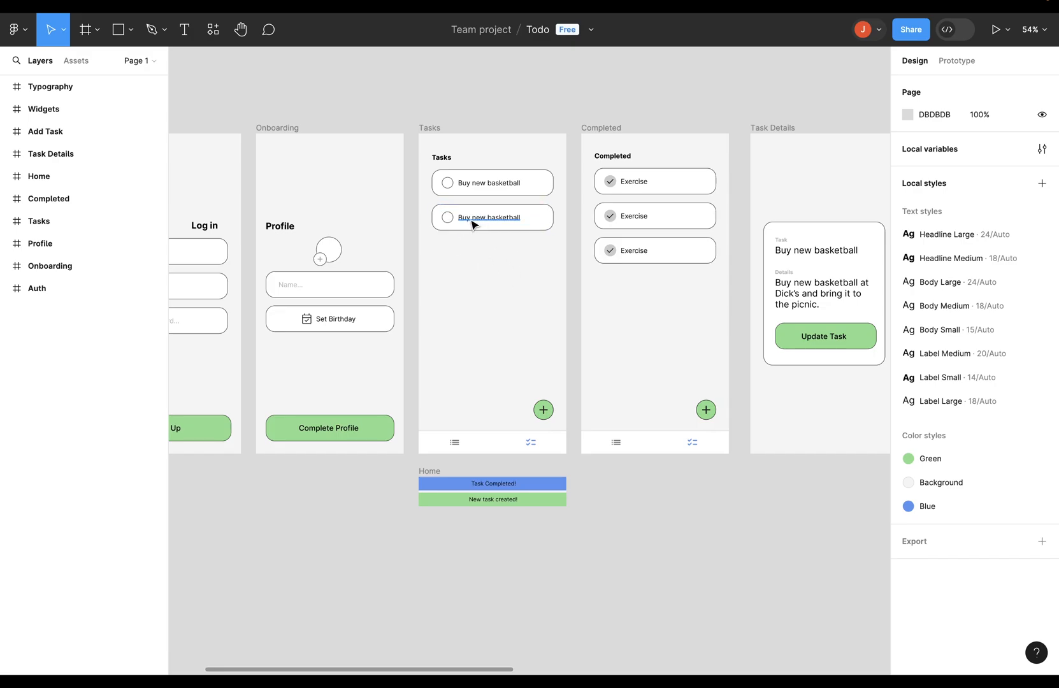
mouse_move(483, 224)
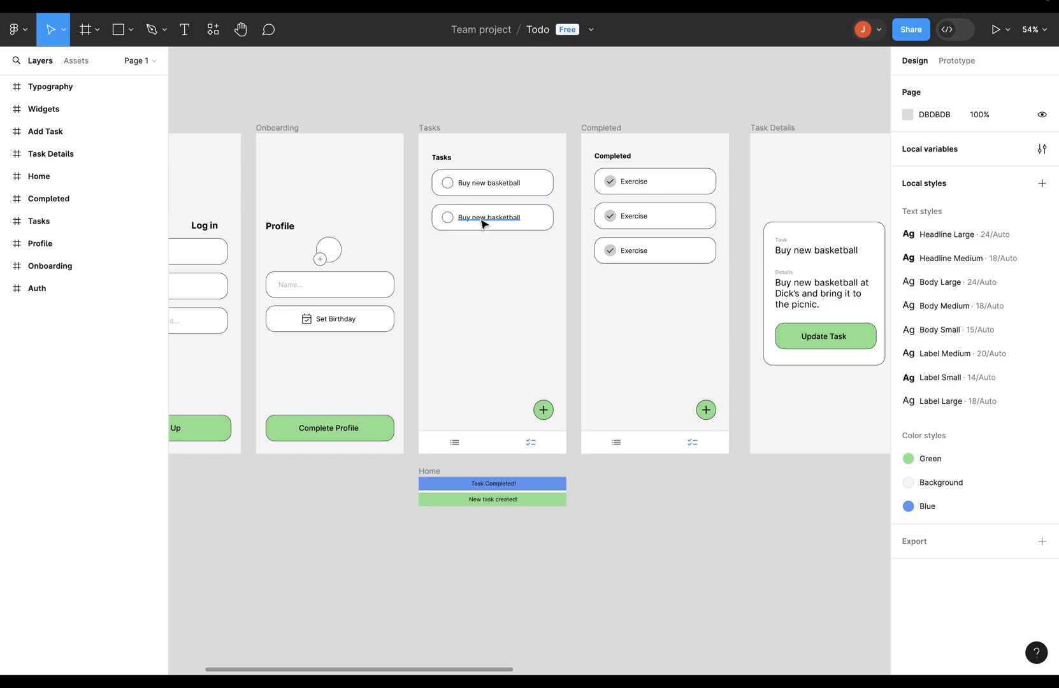
mouse_move(473, 224)
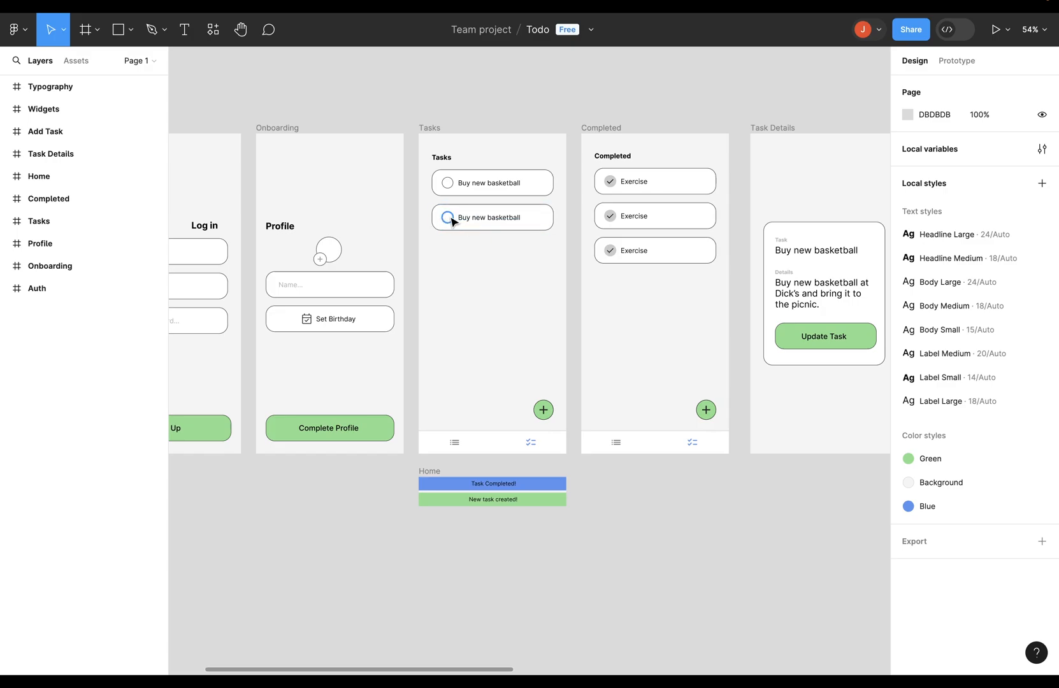
left_click(492, 217)
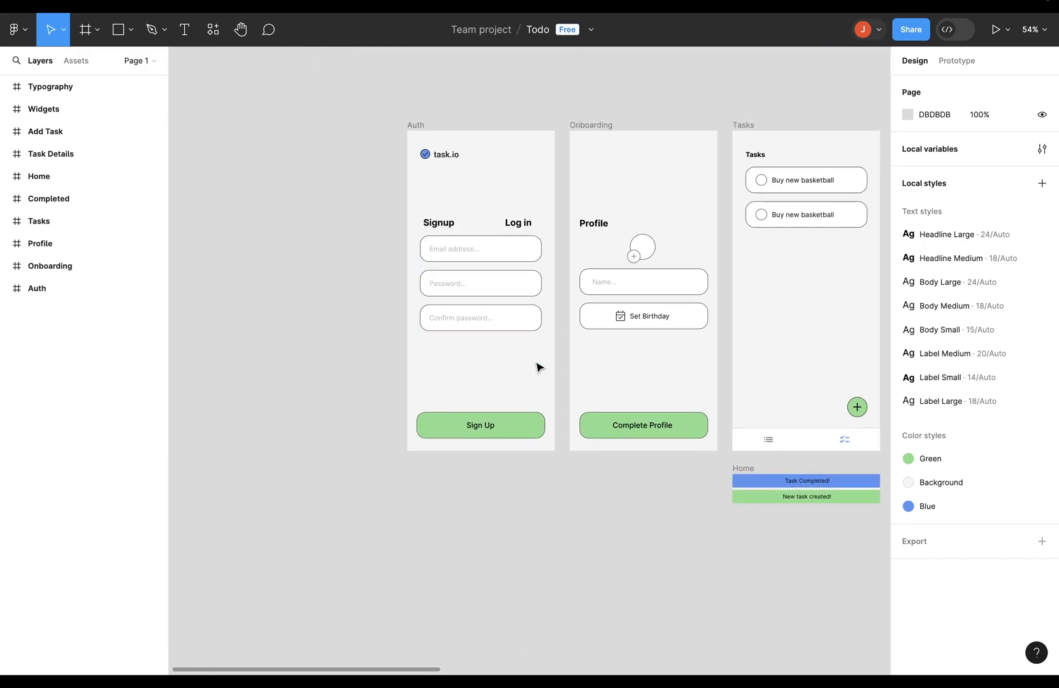
- Inspect Figma's green Sign Up button, then delete button_green and start a new theme widget
left_click(480, 425)
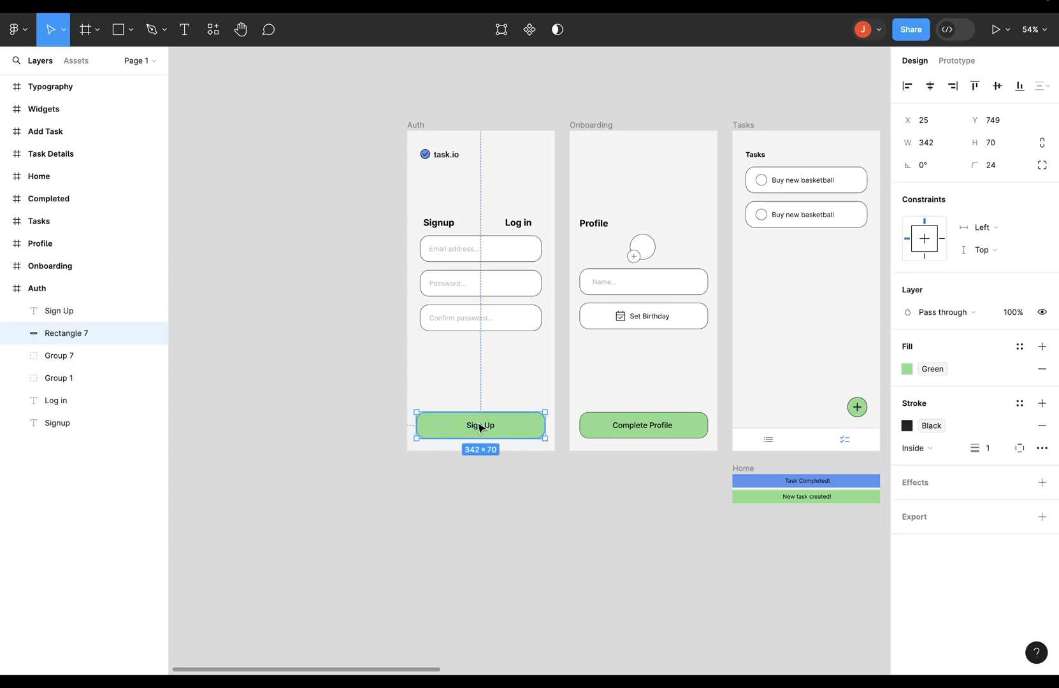
double_click(481, 426)
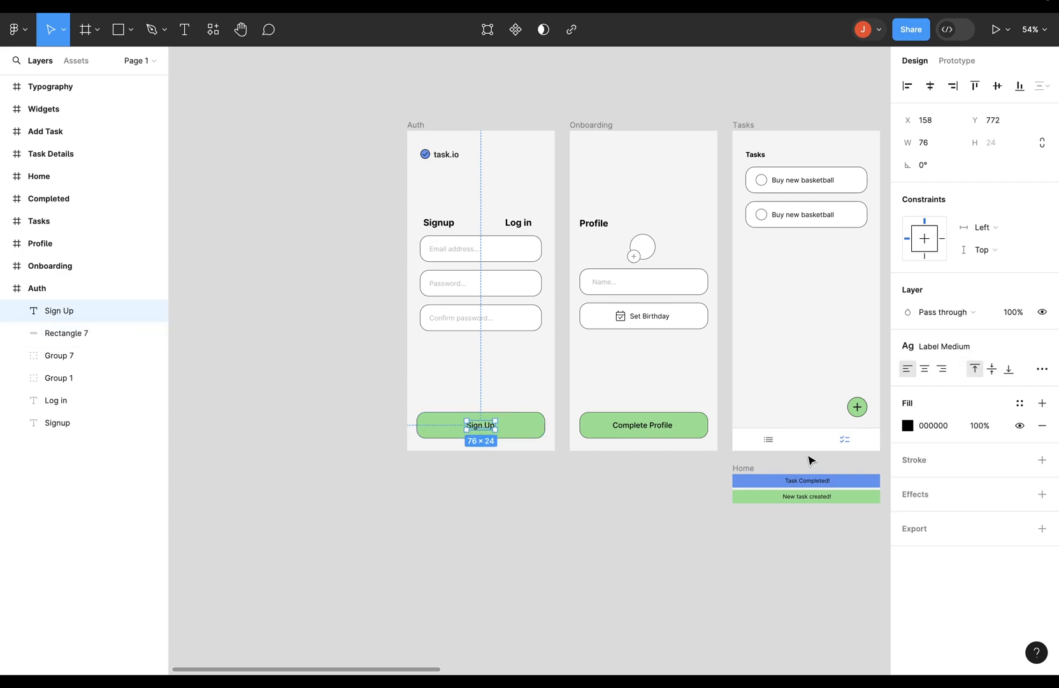
mouse_move(982, 348)
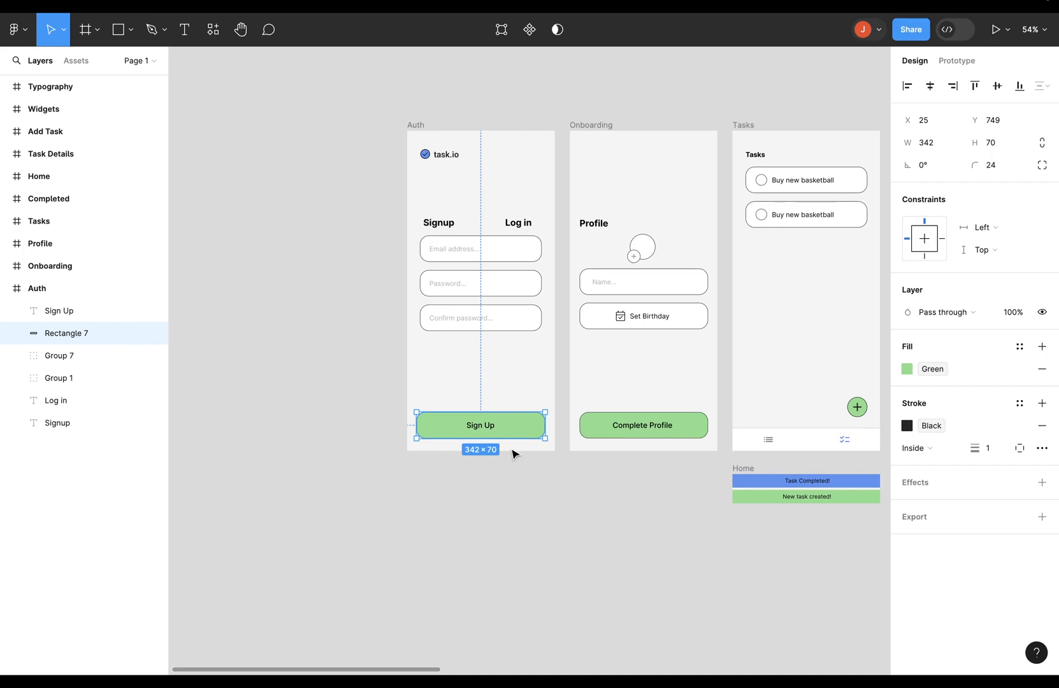
mouse_move(547, 455)
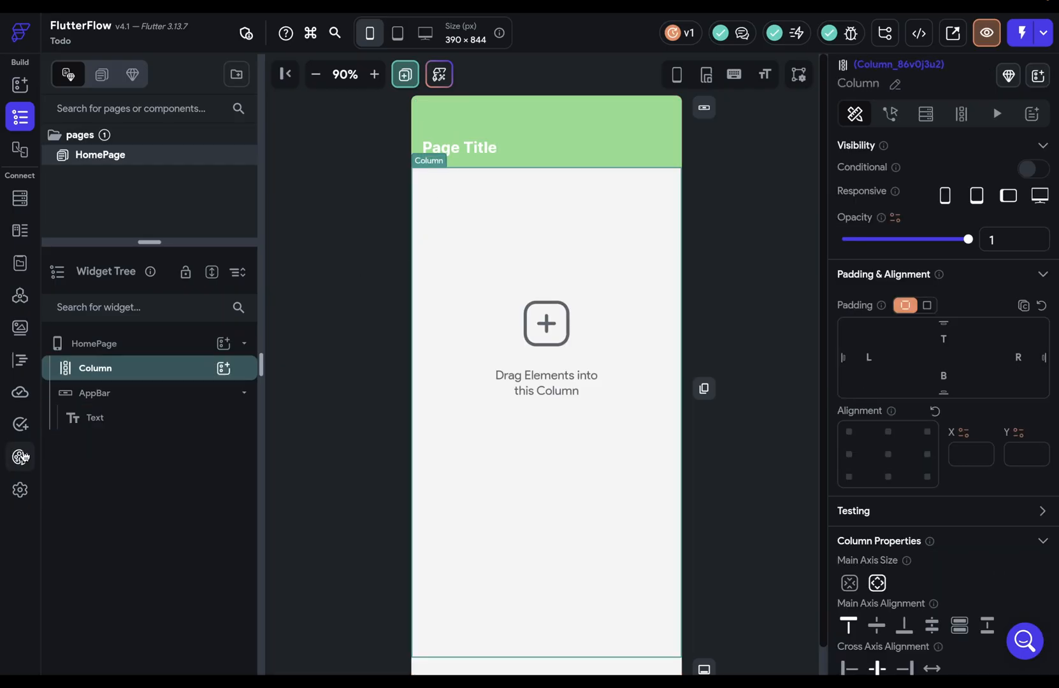
left_click(20, 457)
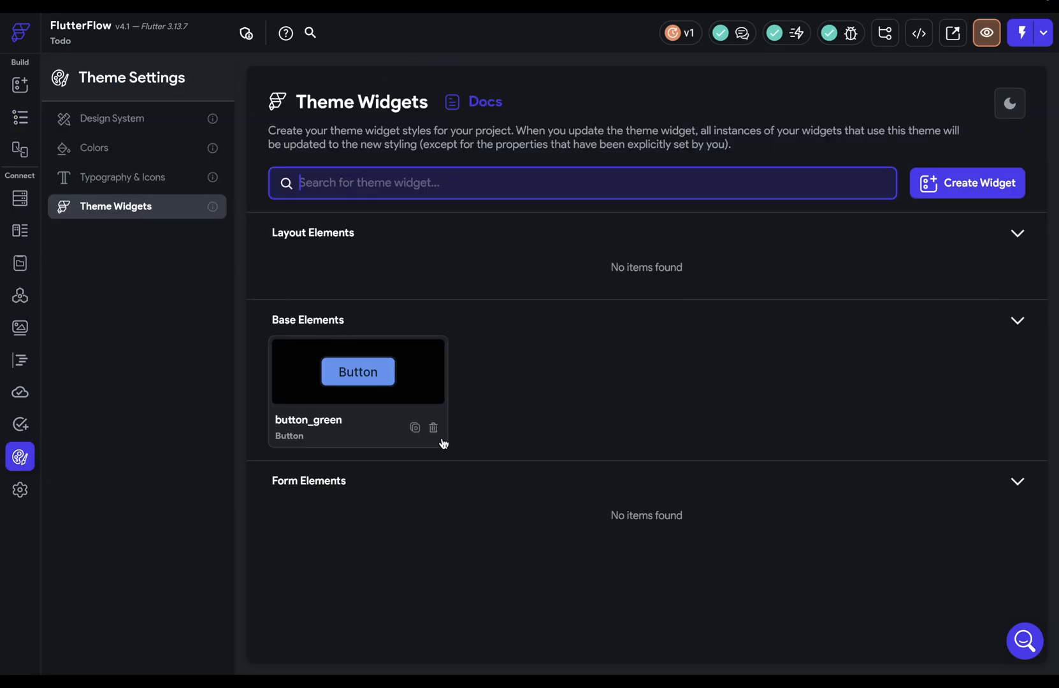
left_click(433, 428)
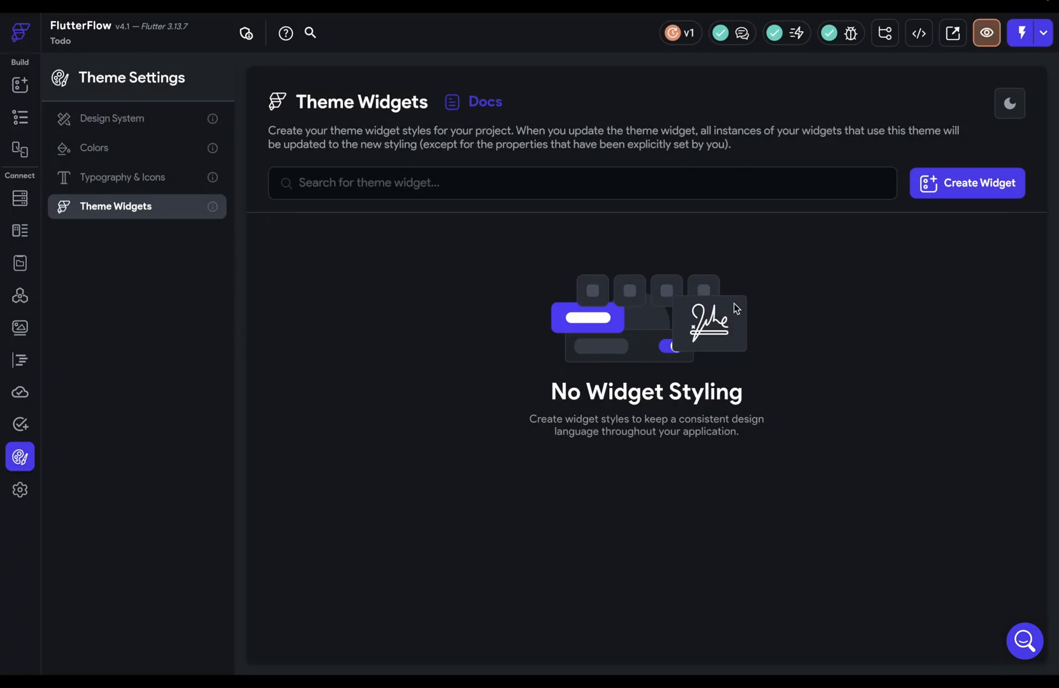
left_click(967, 183)
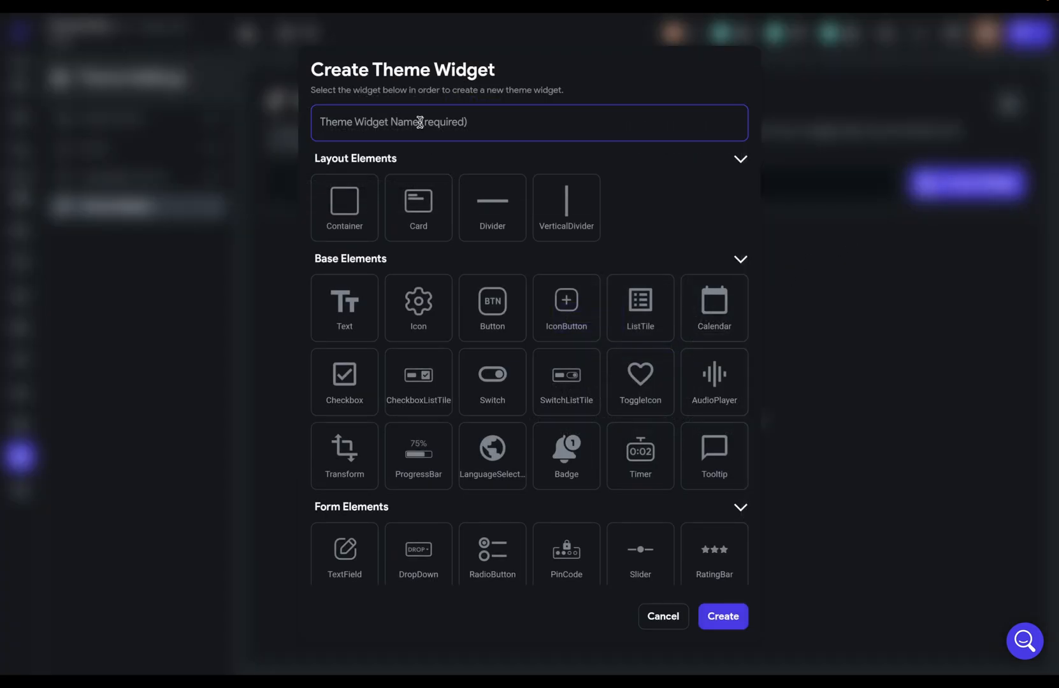
- Create a new Button-type theme widget named button_green
type("button_green")
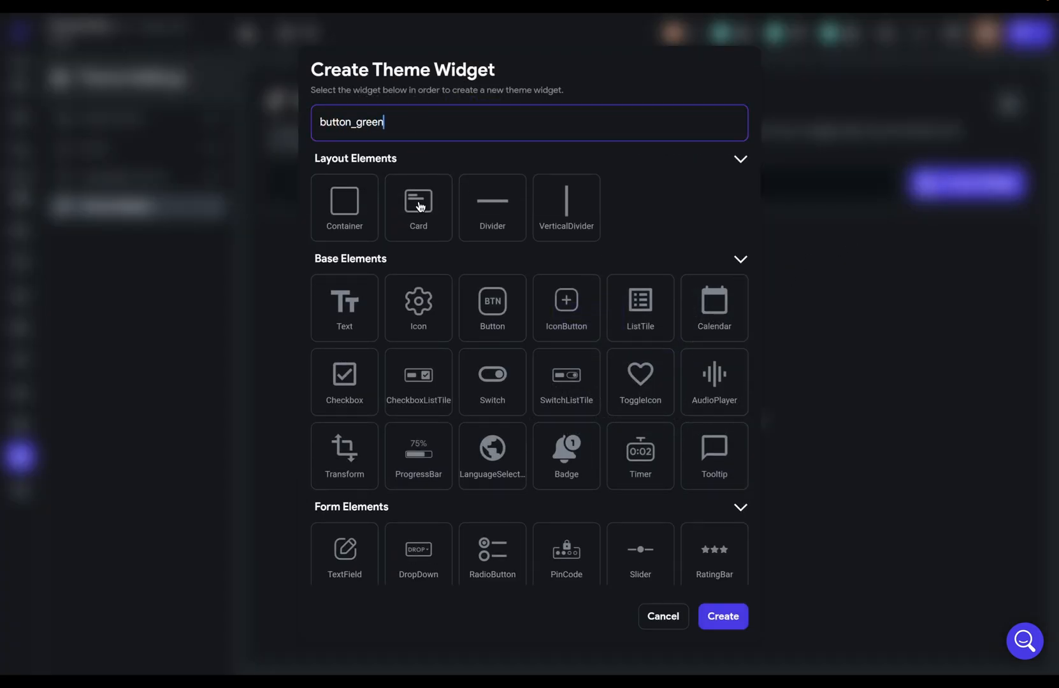
left_click(492, 307)
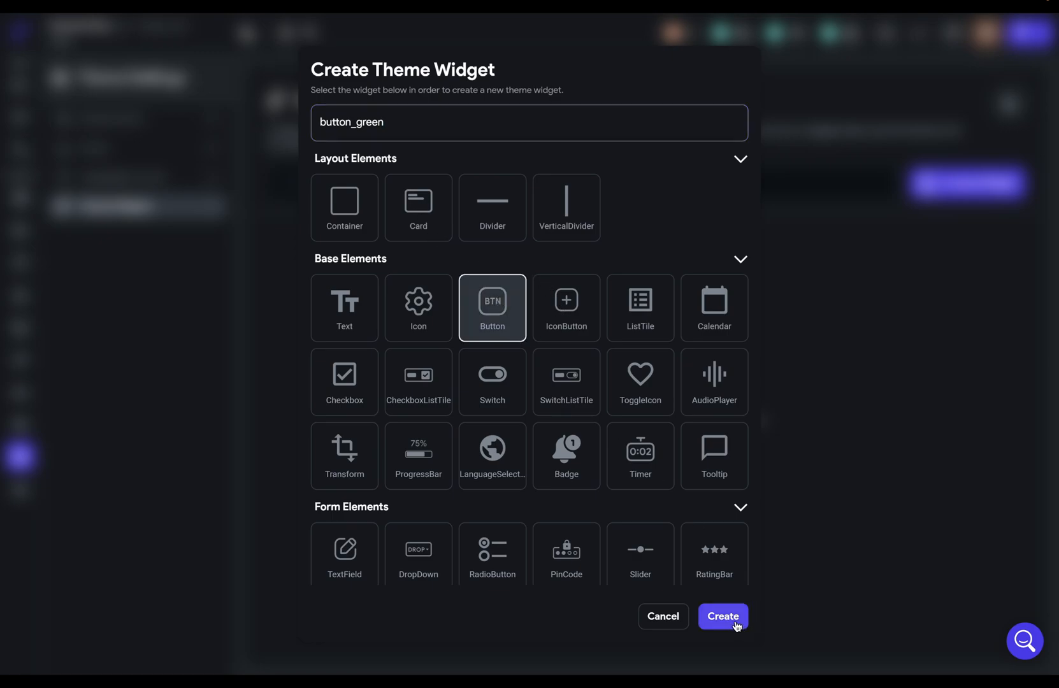
left_click(723, 616)
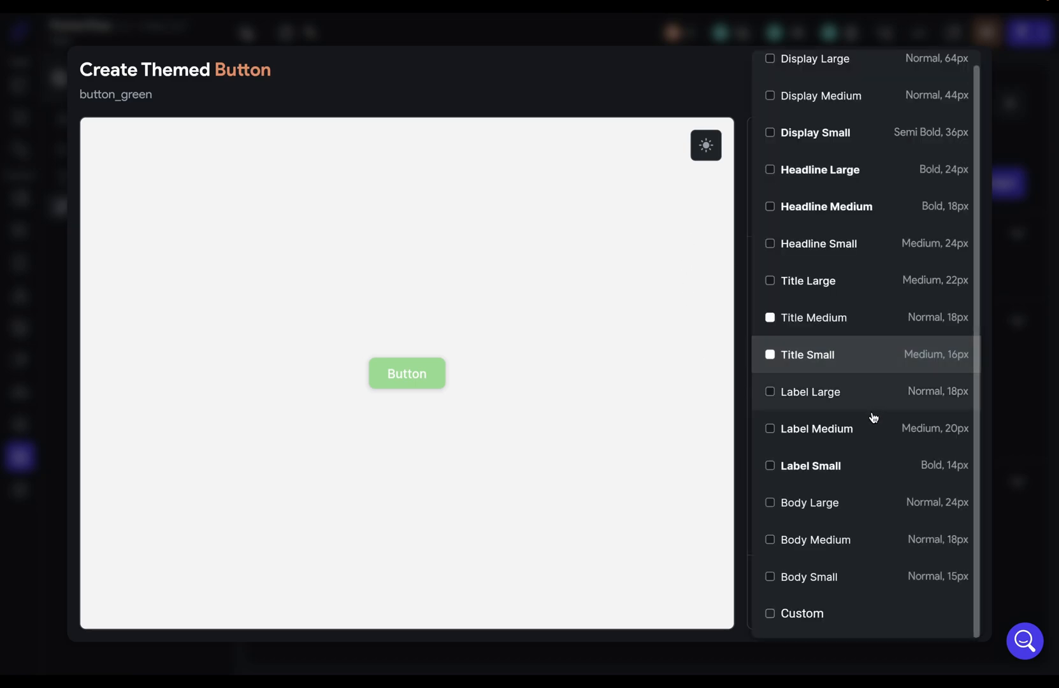
- Give button_green Label Medium text, height 70, width 200, radius 24, and save
left_click(816, 429)
type("70")
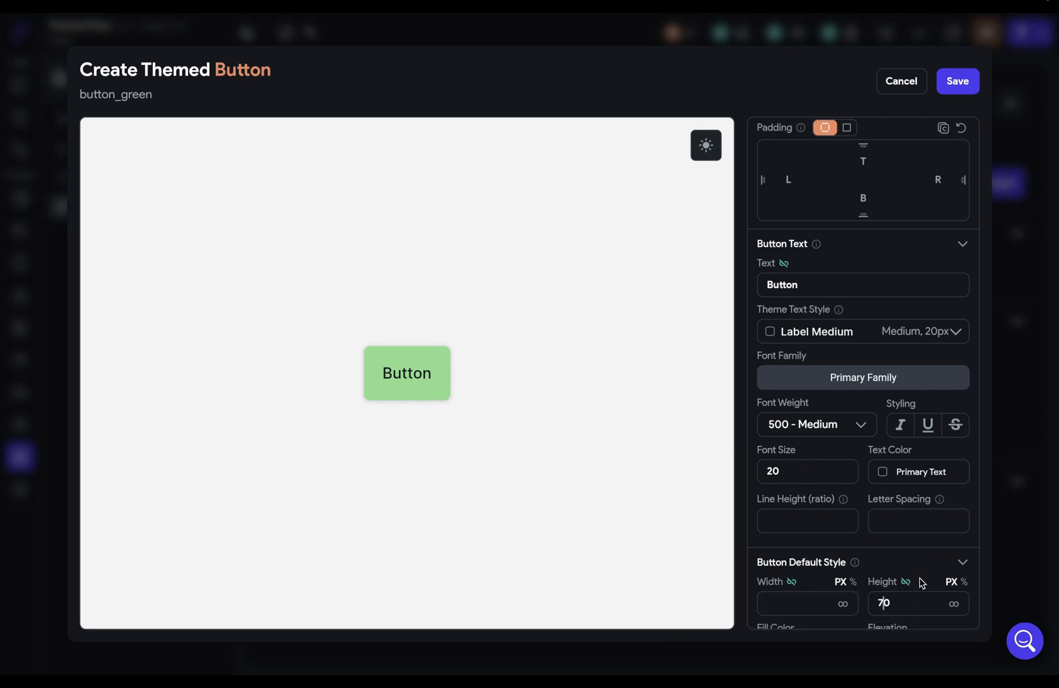
mouse_move(574, 408)
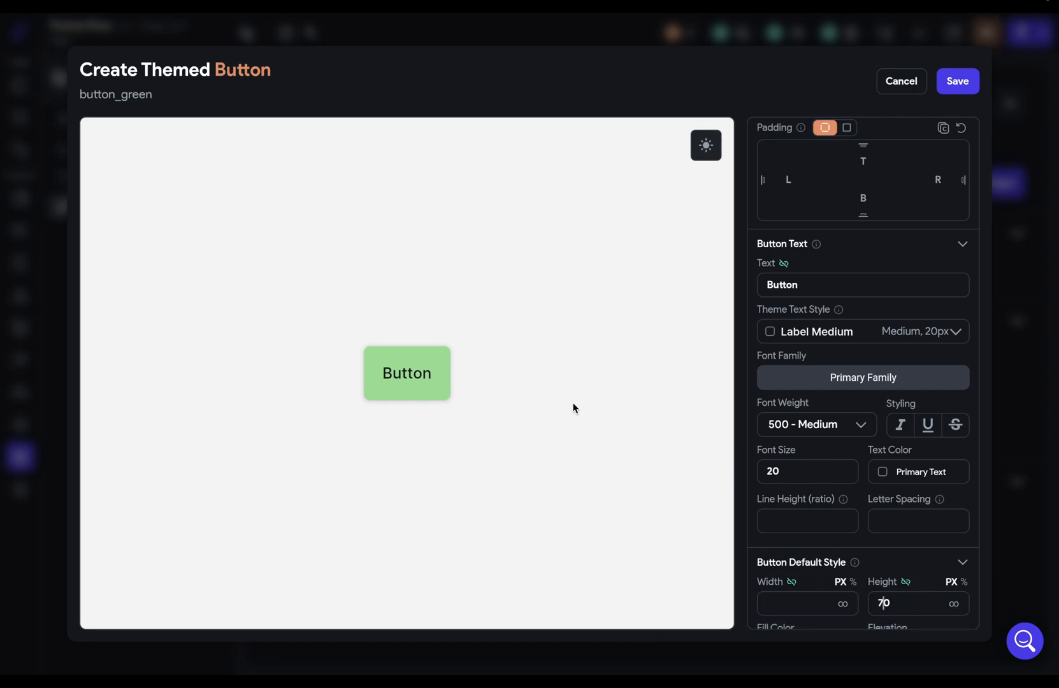
mouse_move(516, 368)
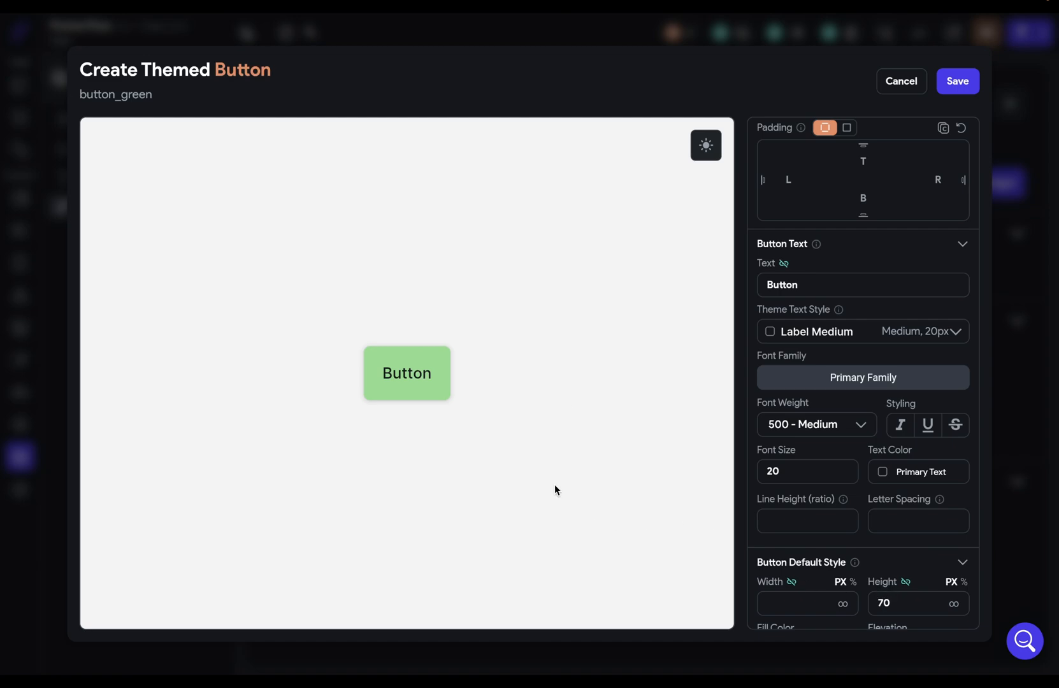
mouse_move(469, 366)
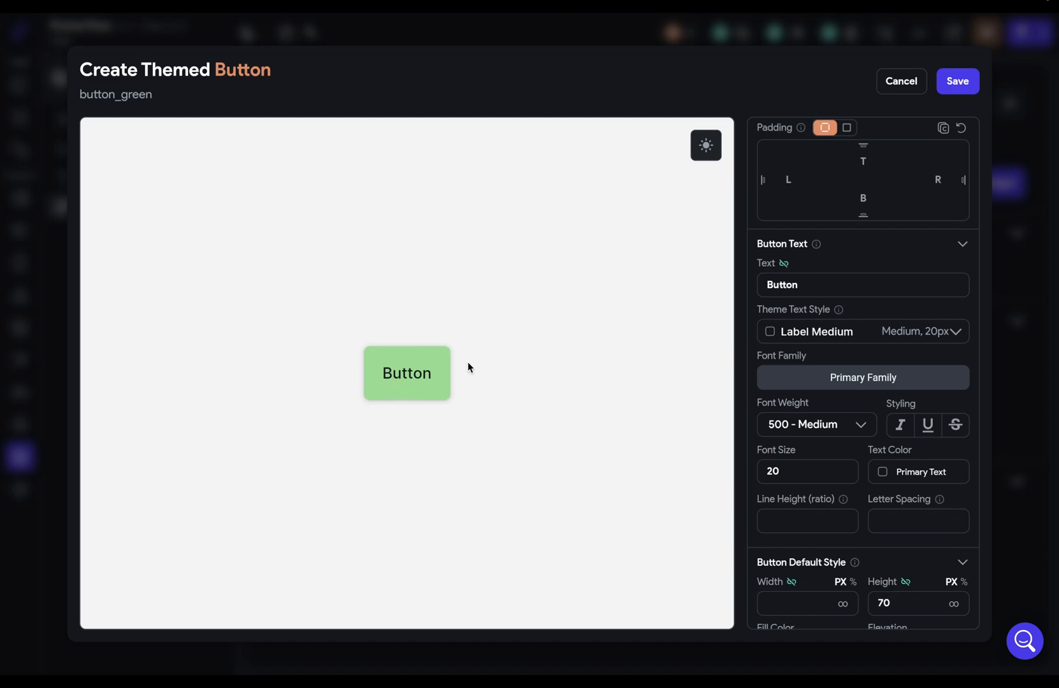
mouse_move(904, 583)
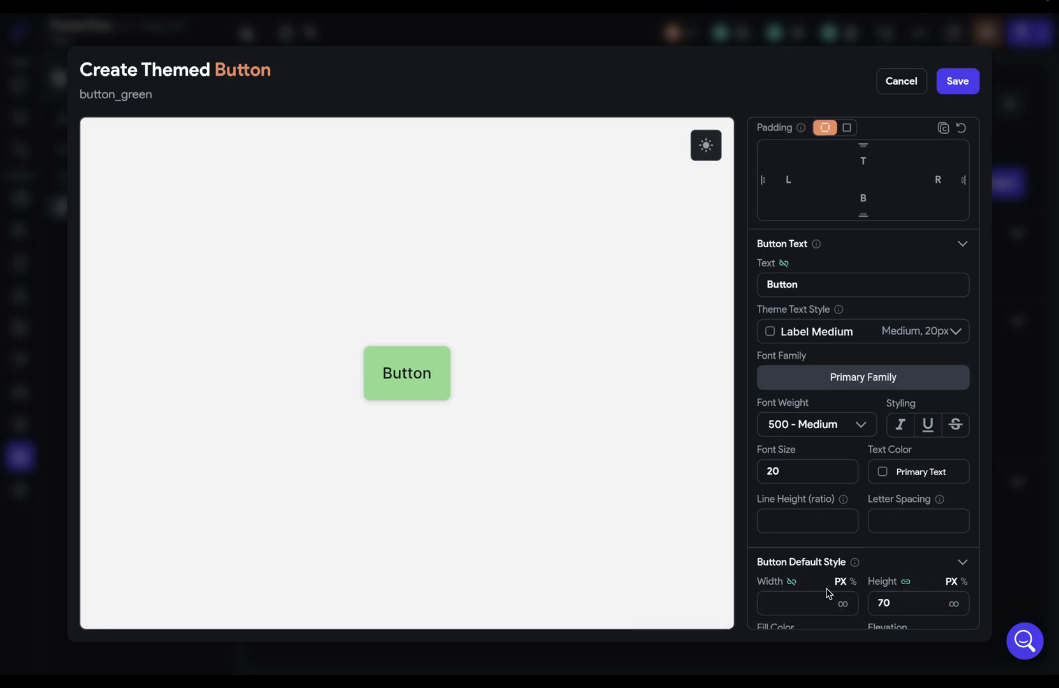
mouse_move(484, 338)
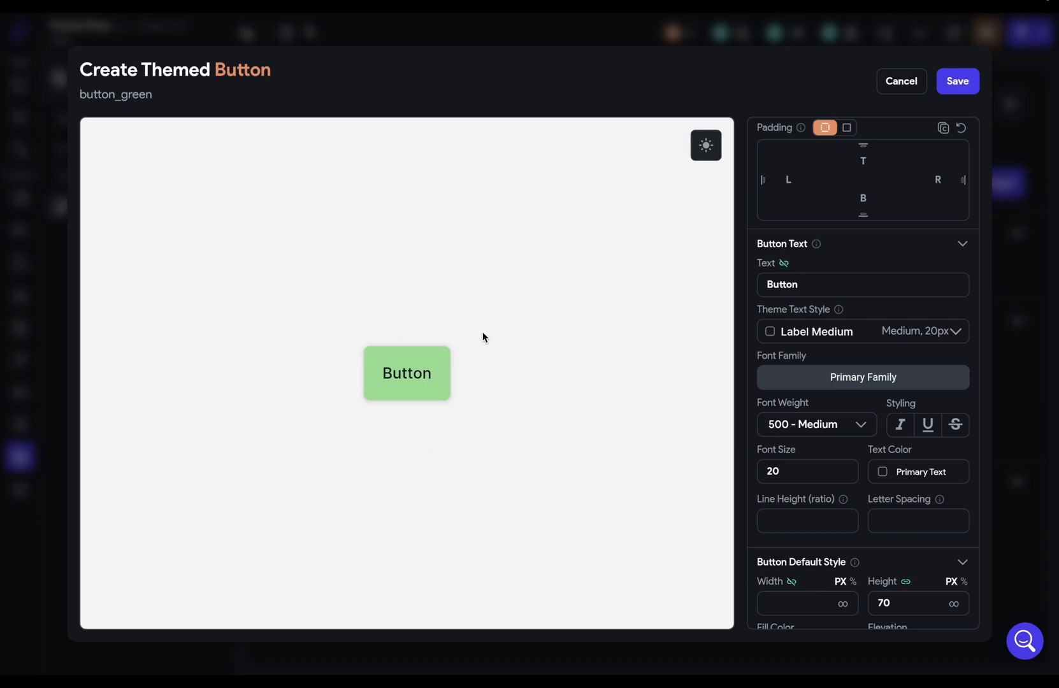
mouse_move(582, 473)
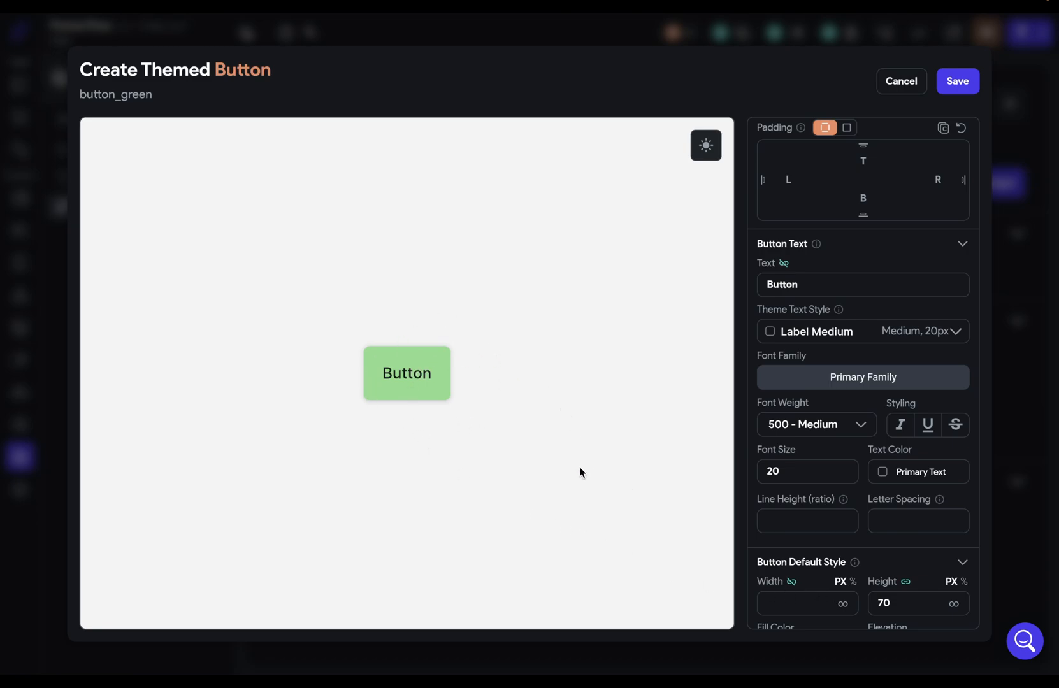
mouse_move(332, 360)
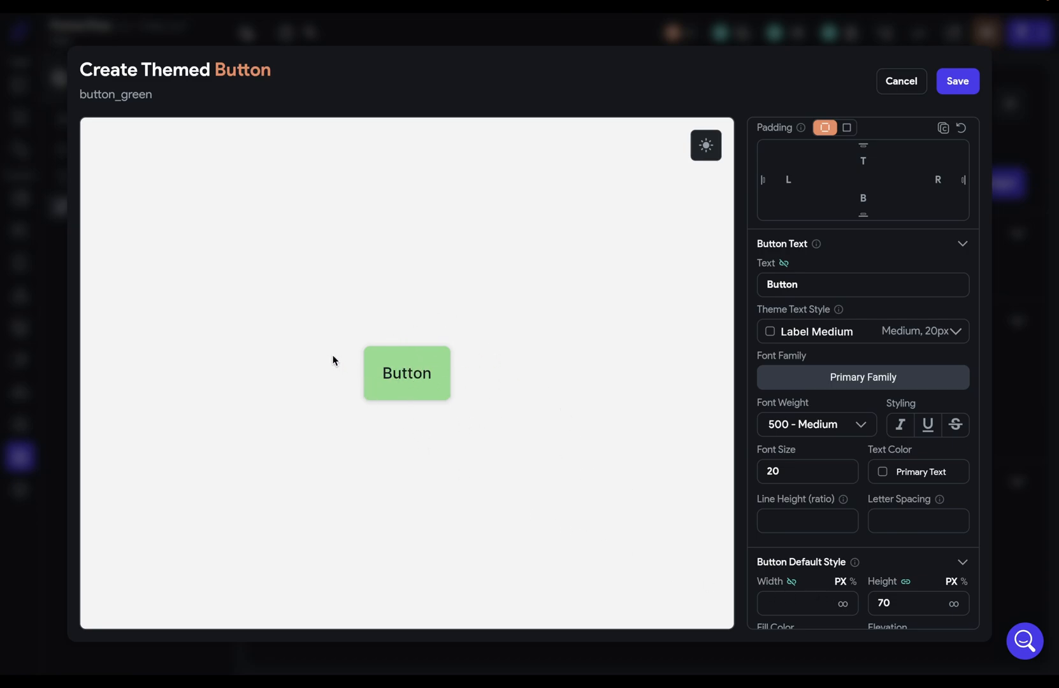
mouse_move(554, 437)
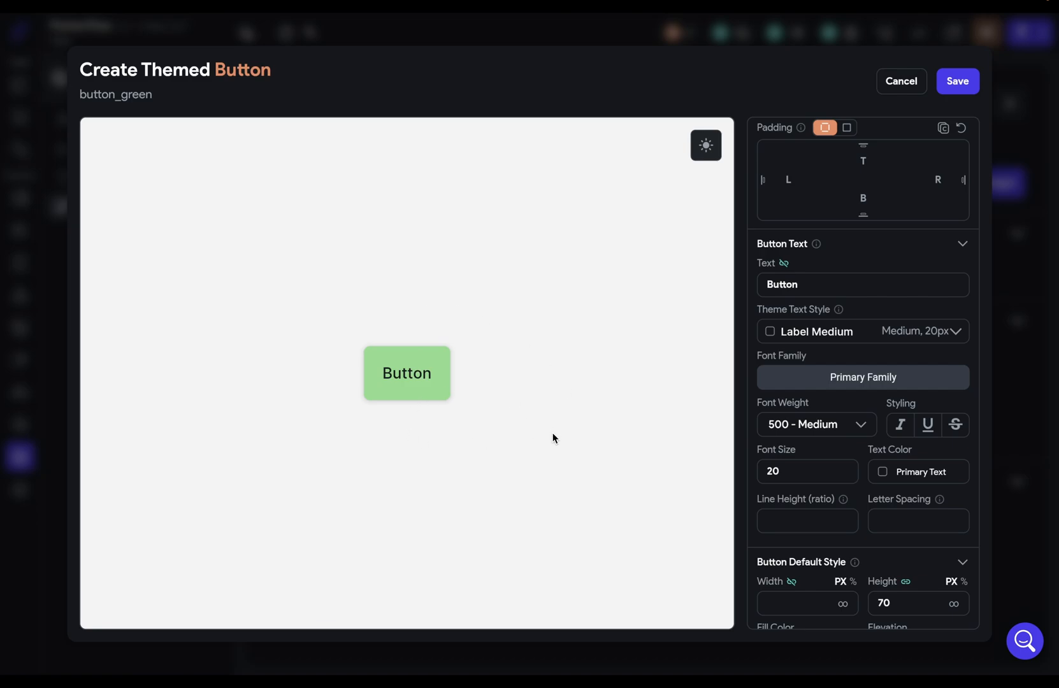
mouse_move(849, 628)
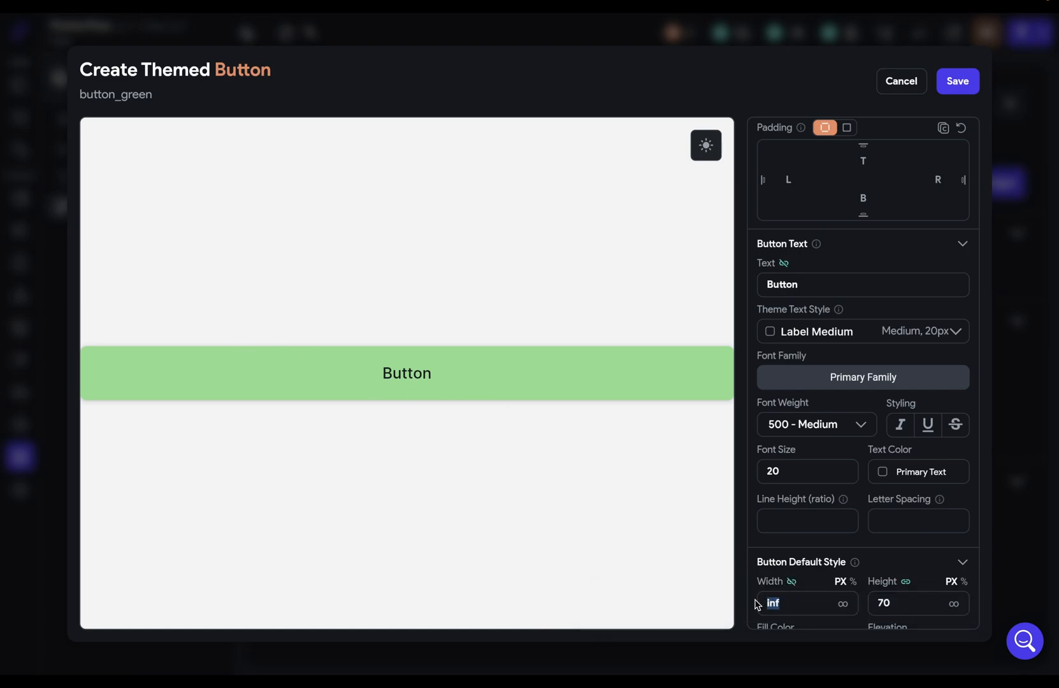
type("2")
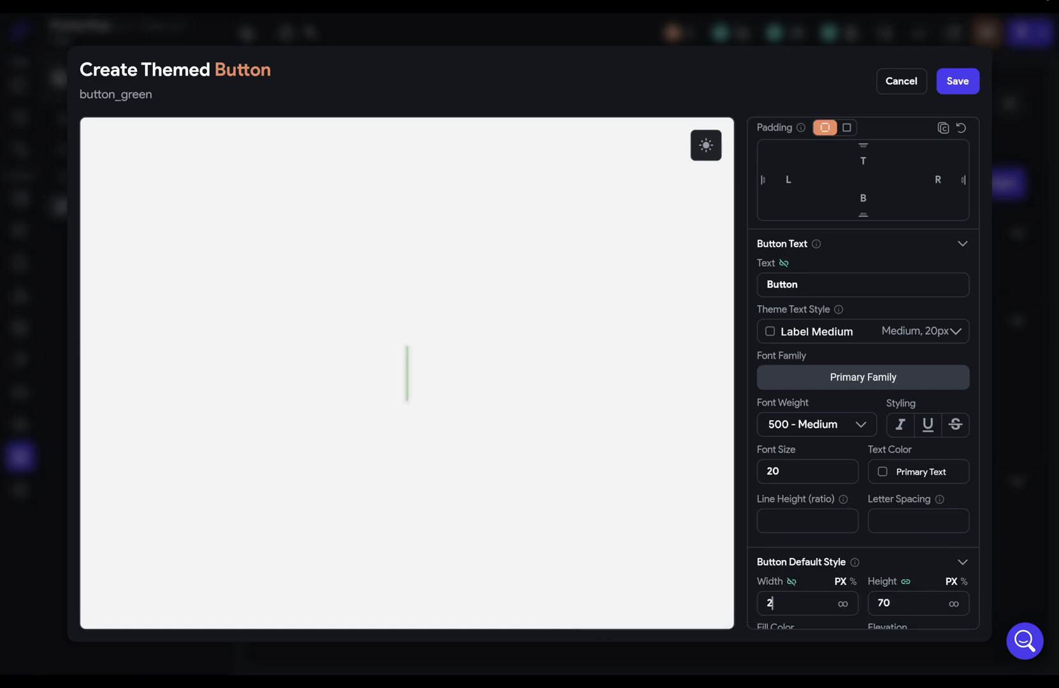
type("00")
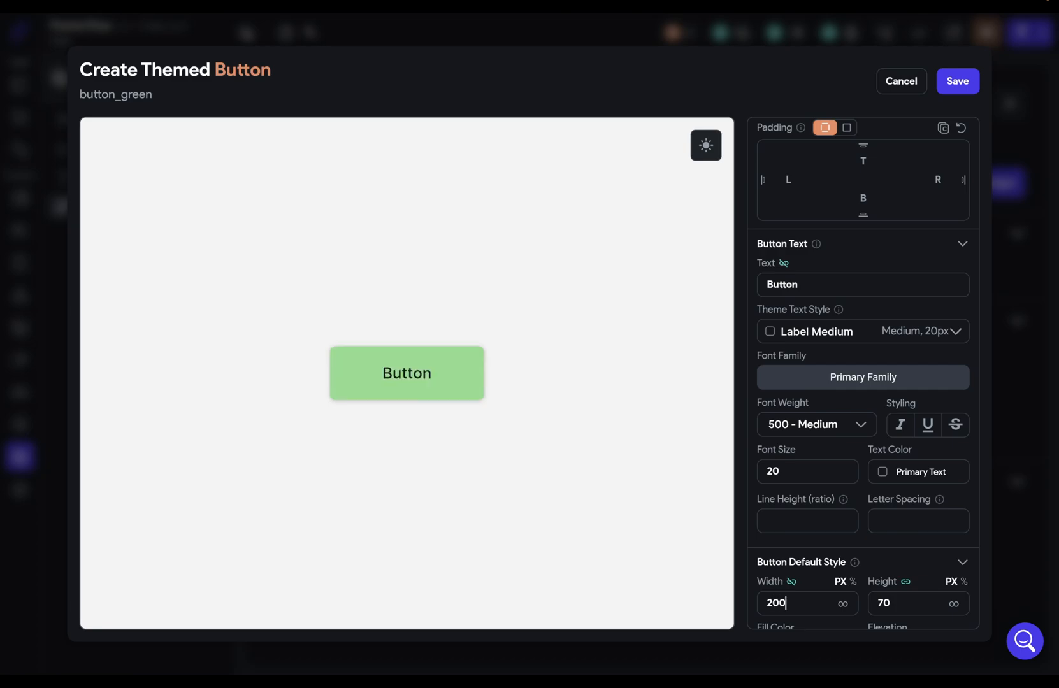
scroll("down", 3)
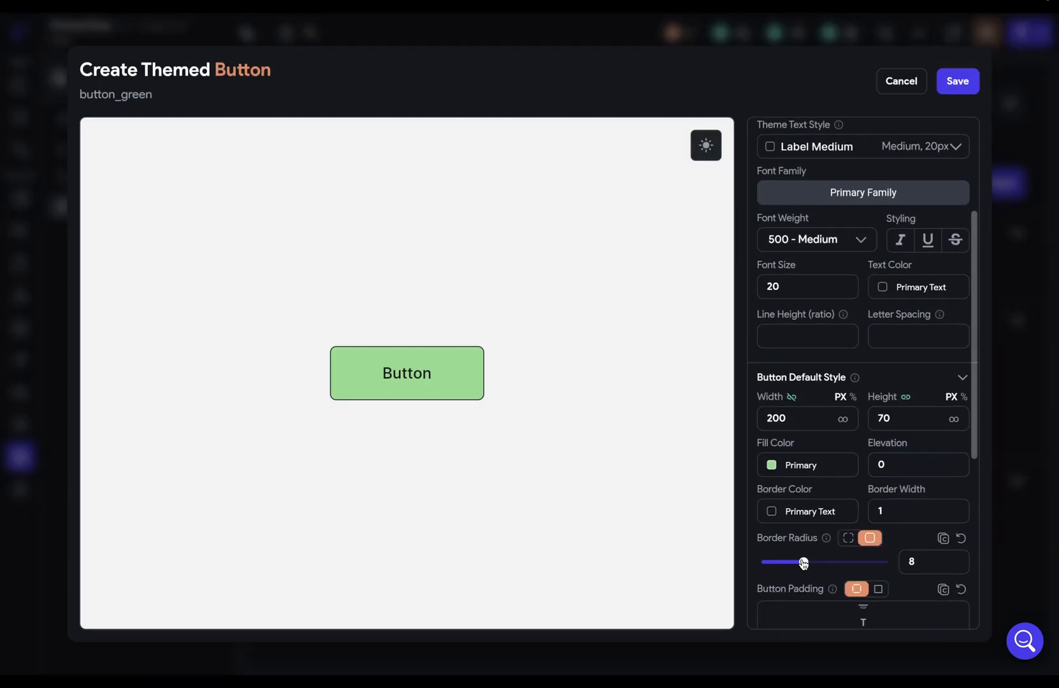
left_click_drag(802, 562, 888, 562)
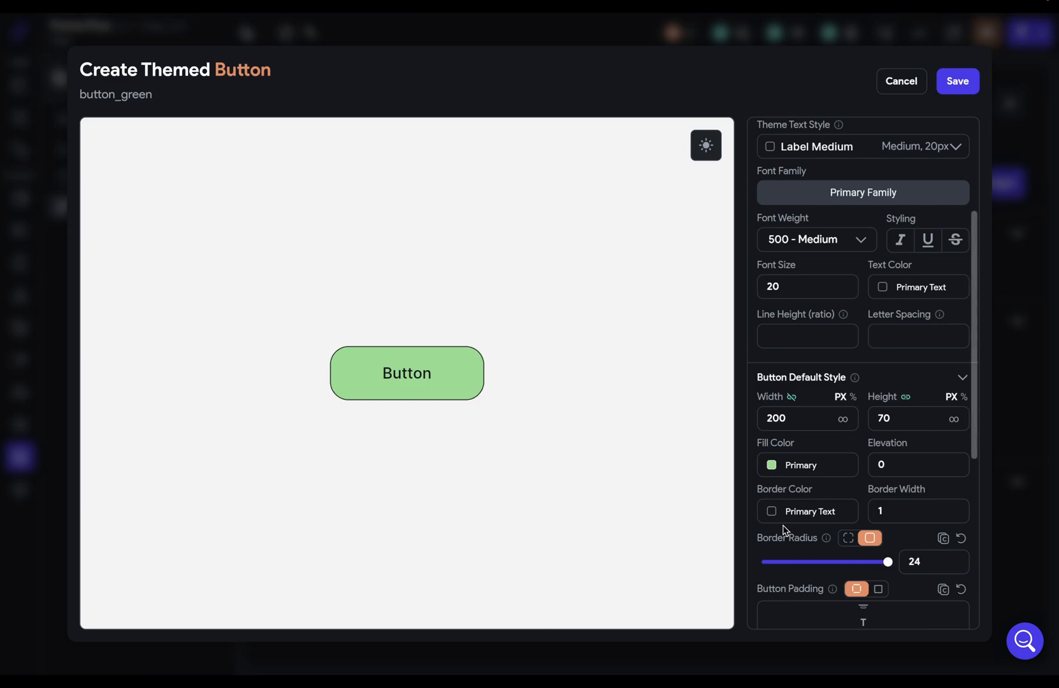
left_click(958, 81)
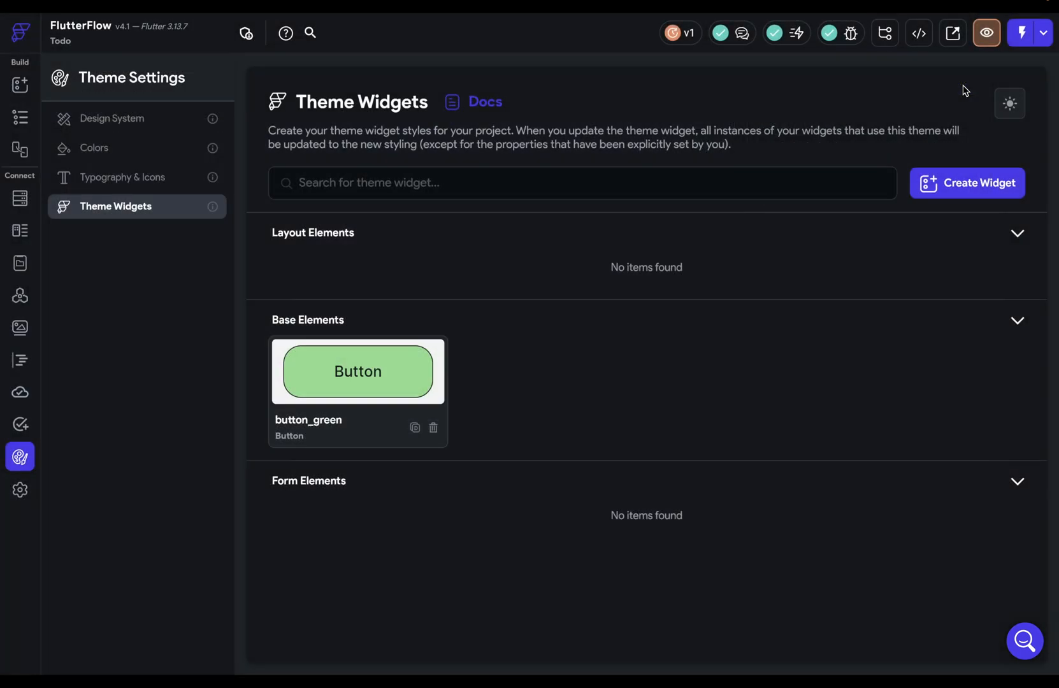
mouse_move(740, 432)
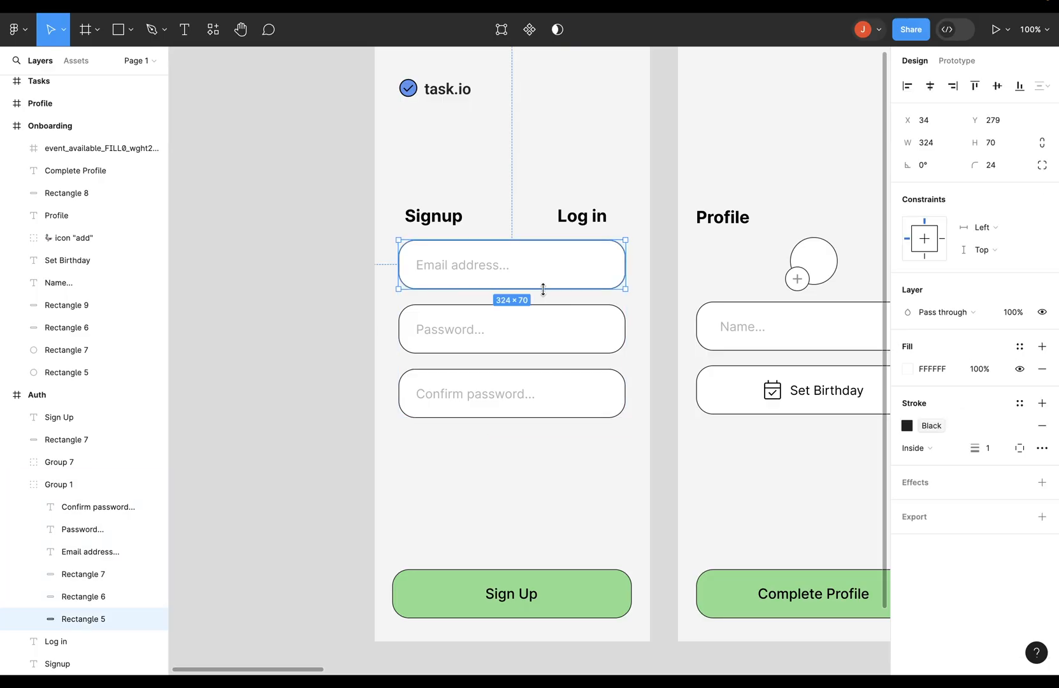
mouse_move(487, 562)
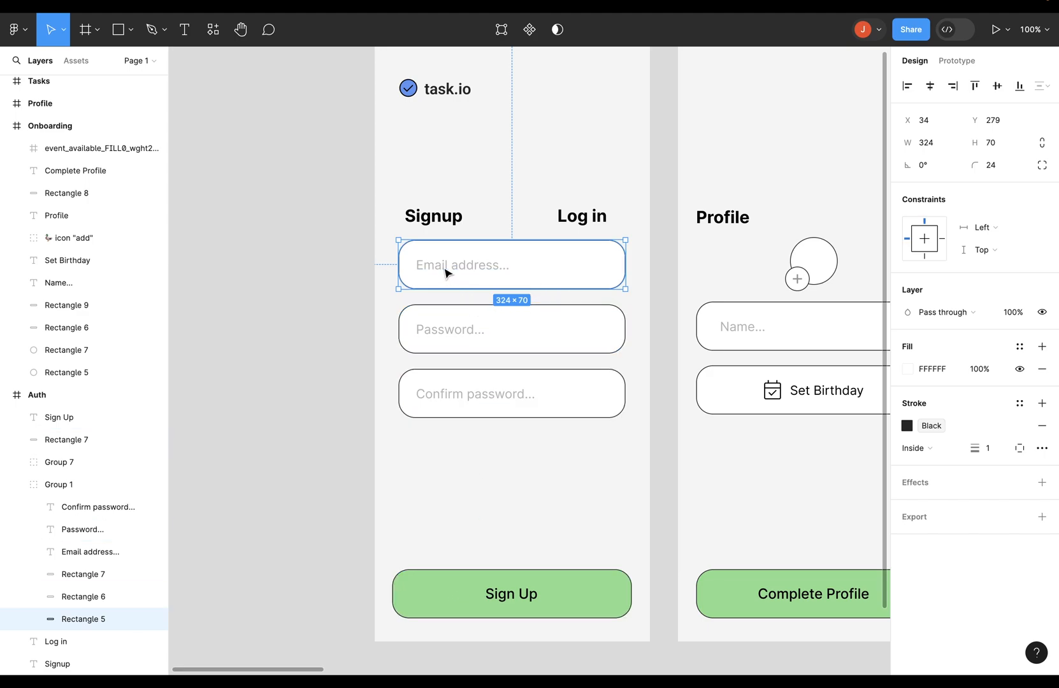
- Inspect the Figma email field's placeholder text style (Label Large)
left_click(460, 265)
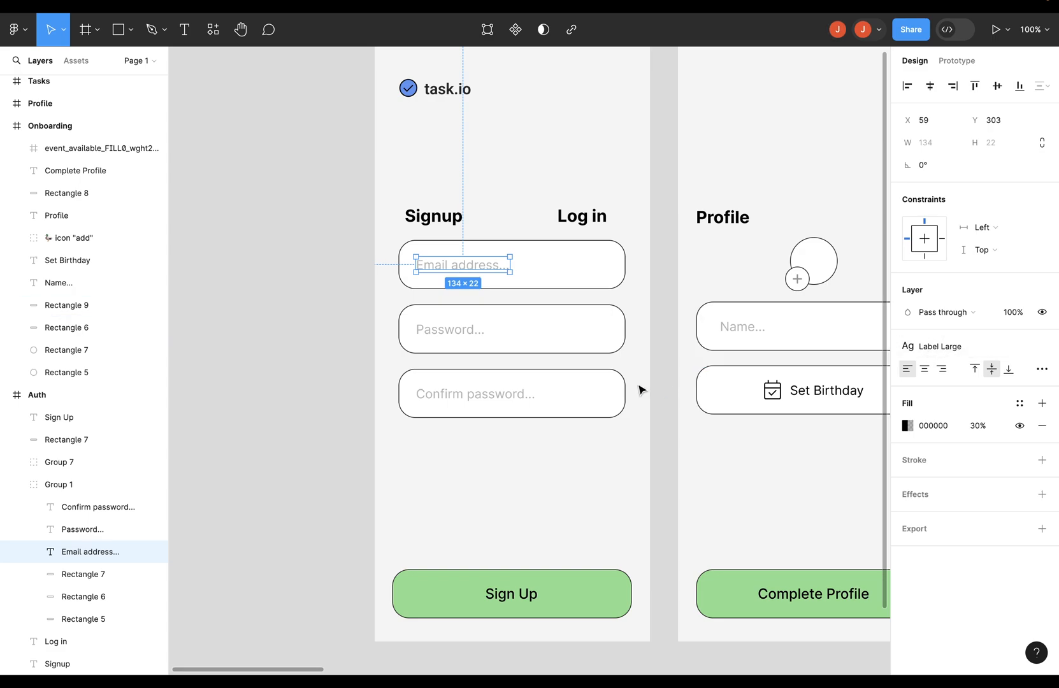
mouse_move(642, 330)
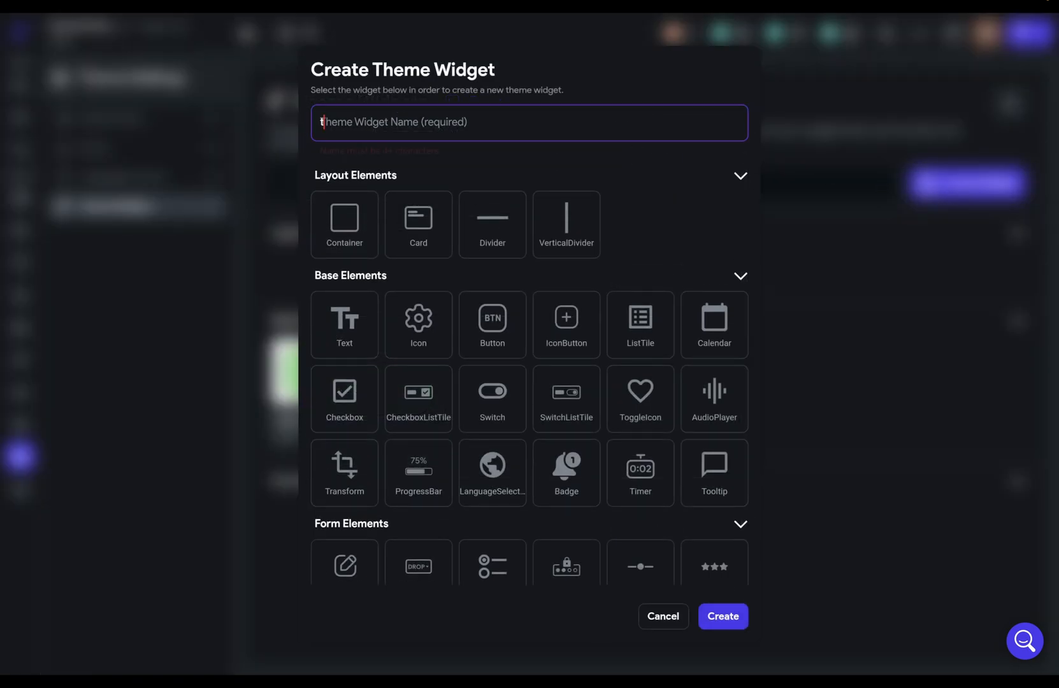
- Style TextField widget textField_white: width 200, 1 px Primary Text outline, radius 24, filled
type("textField_white")
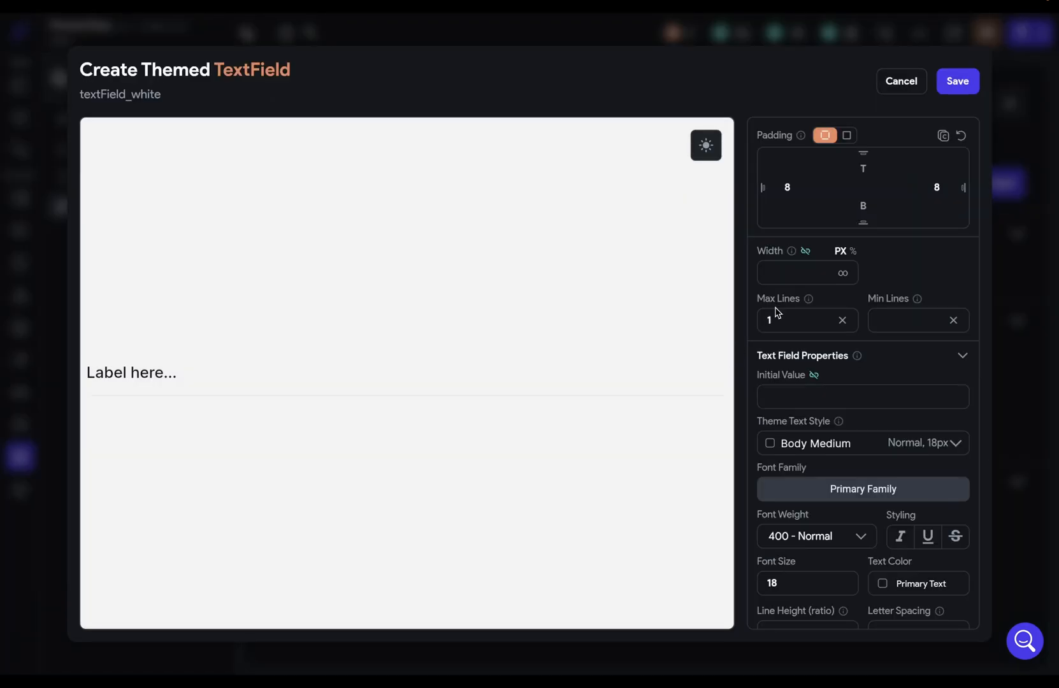
type("200")
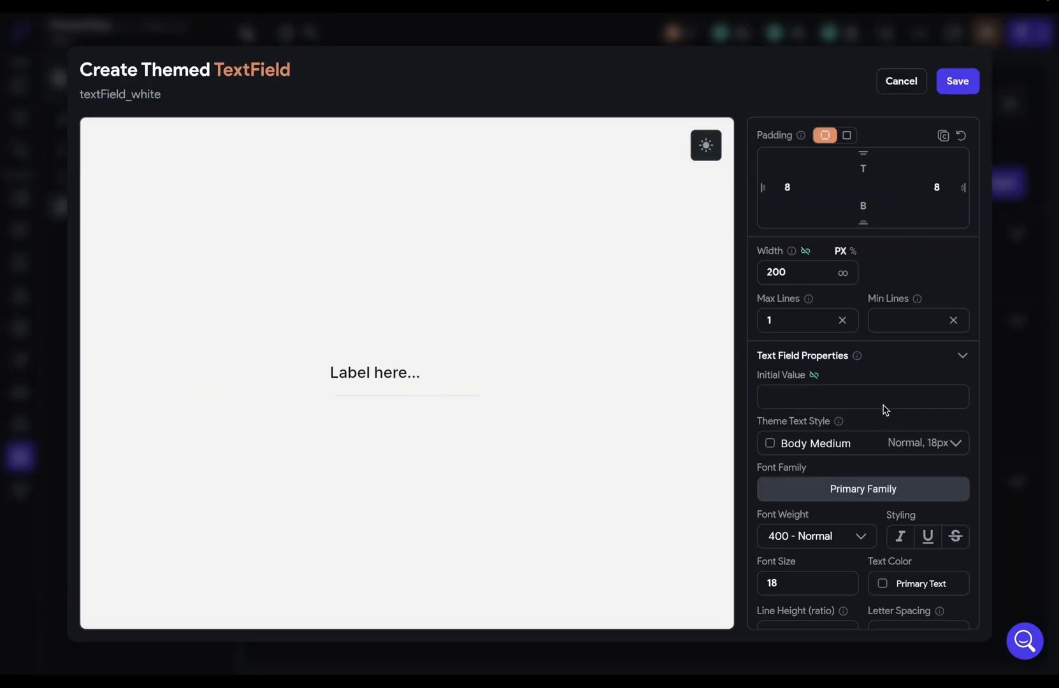
scroll("down", 3)
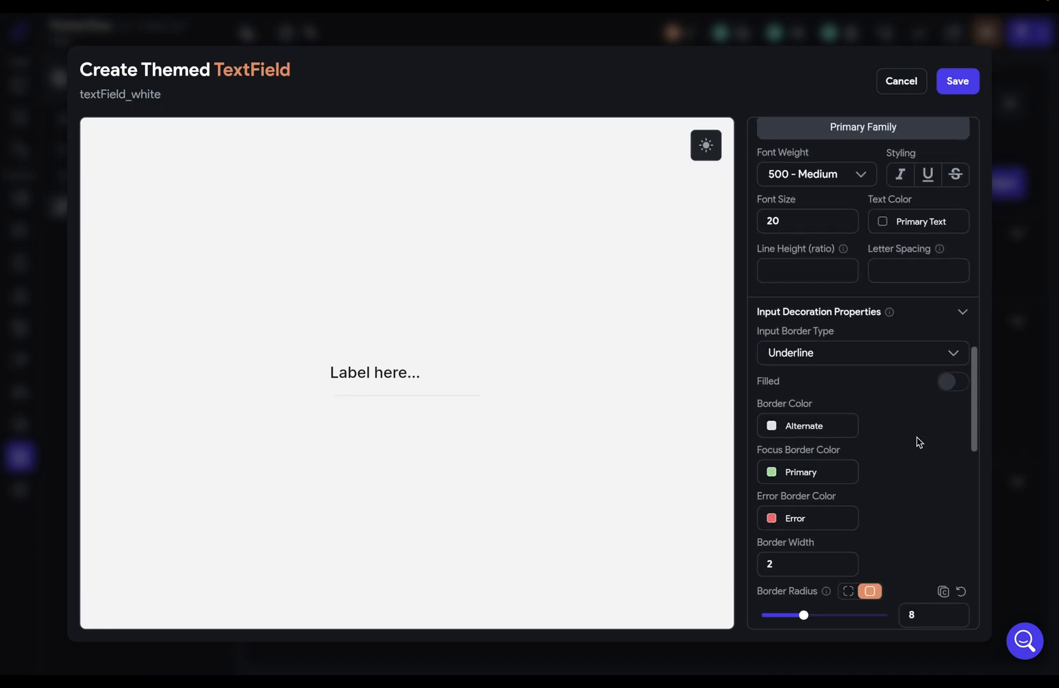
scroll("down", 3)
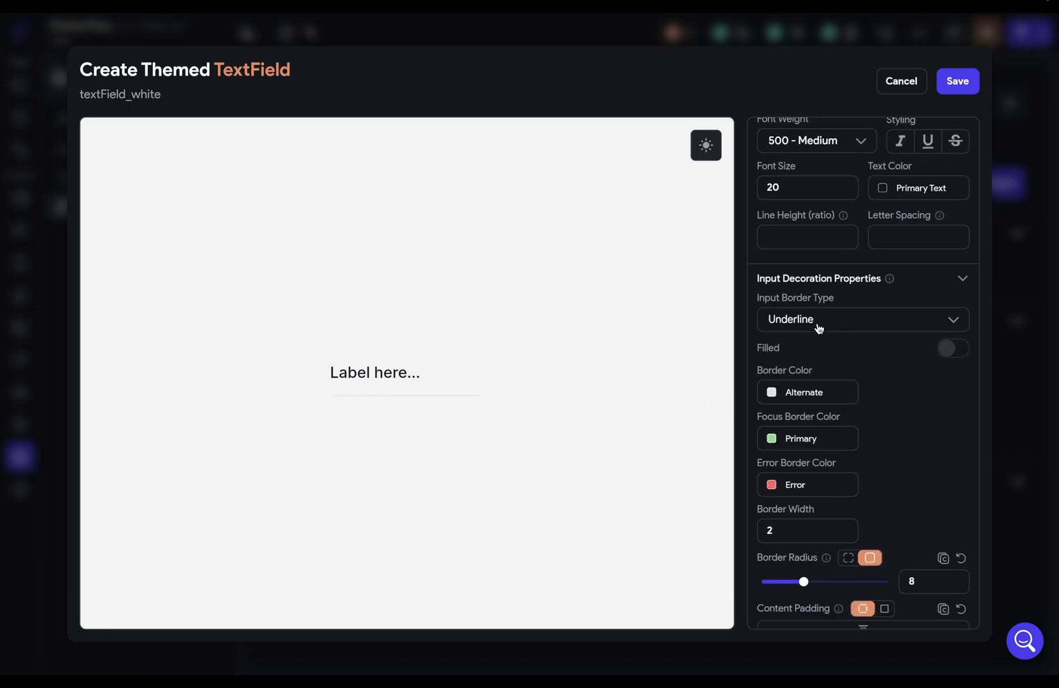
left_click(863, 319)
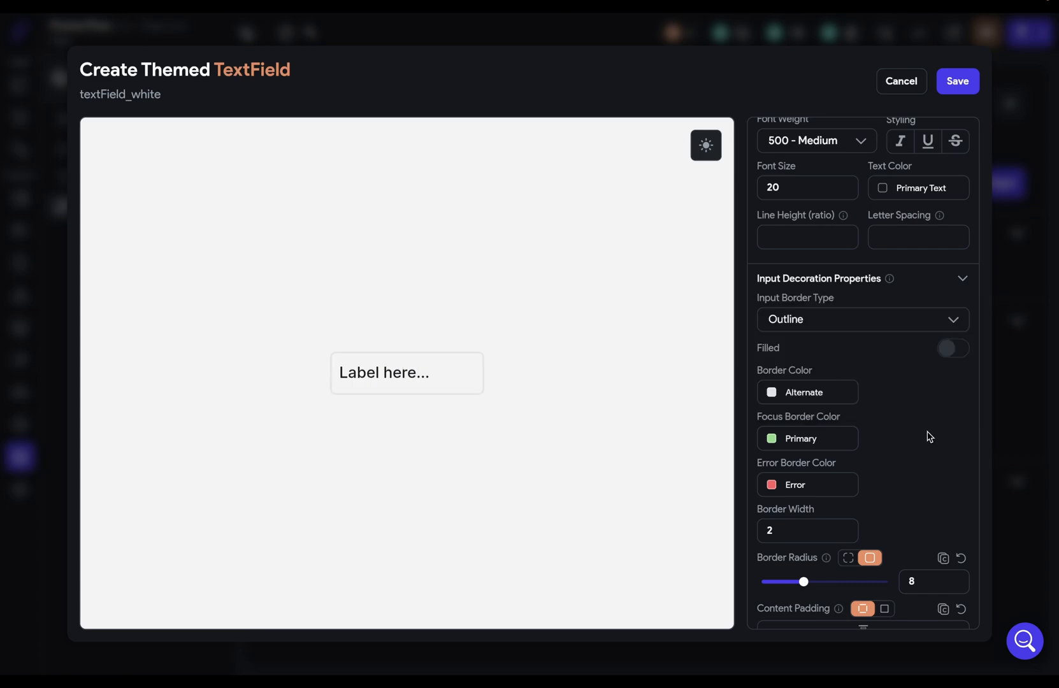
left_click_drag(804, 582, 888, 582)
type("1")
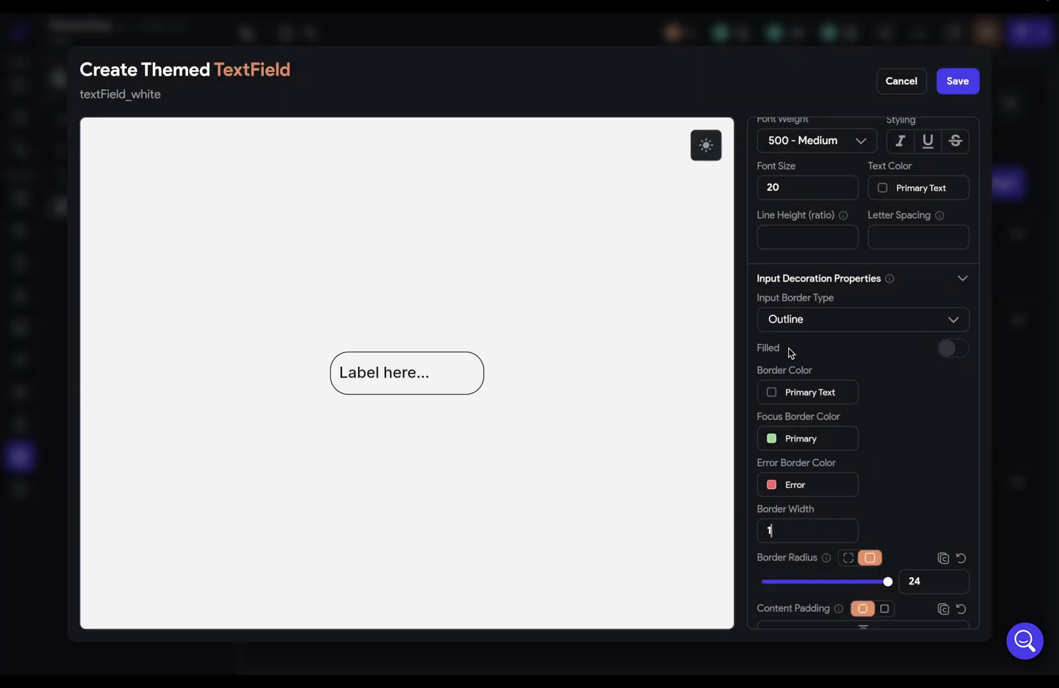
left_click(953, 348)
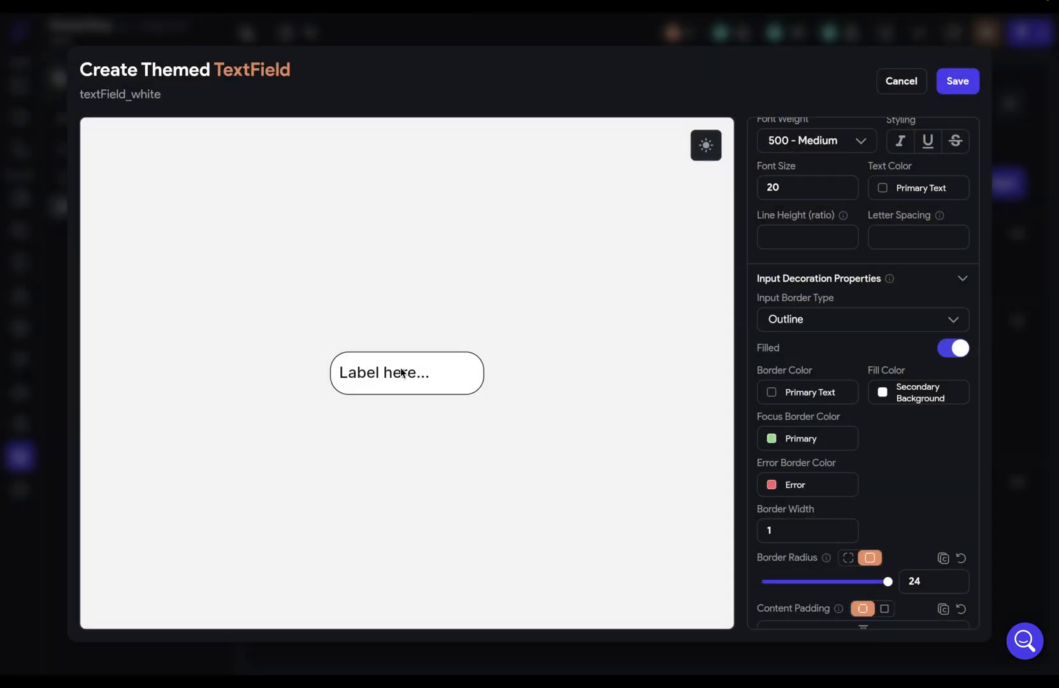
mouse_move(518, 440)
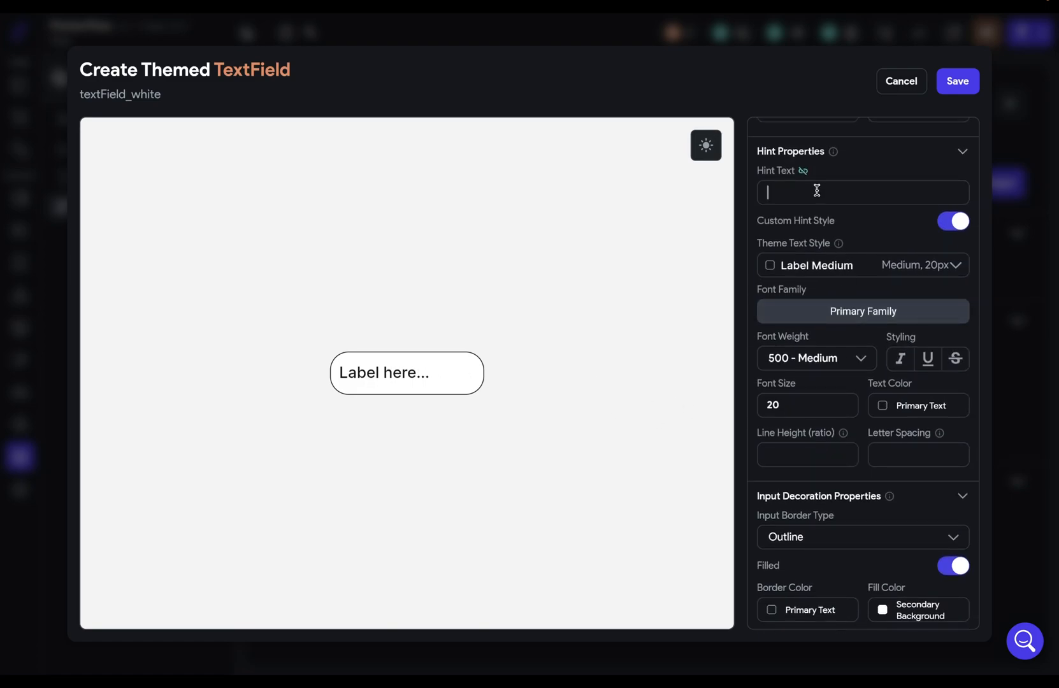
- Set the textField_white hint text to 'Email...' and clear its label text
type("email")
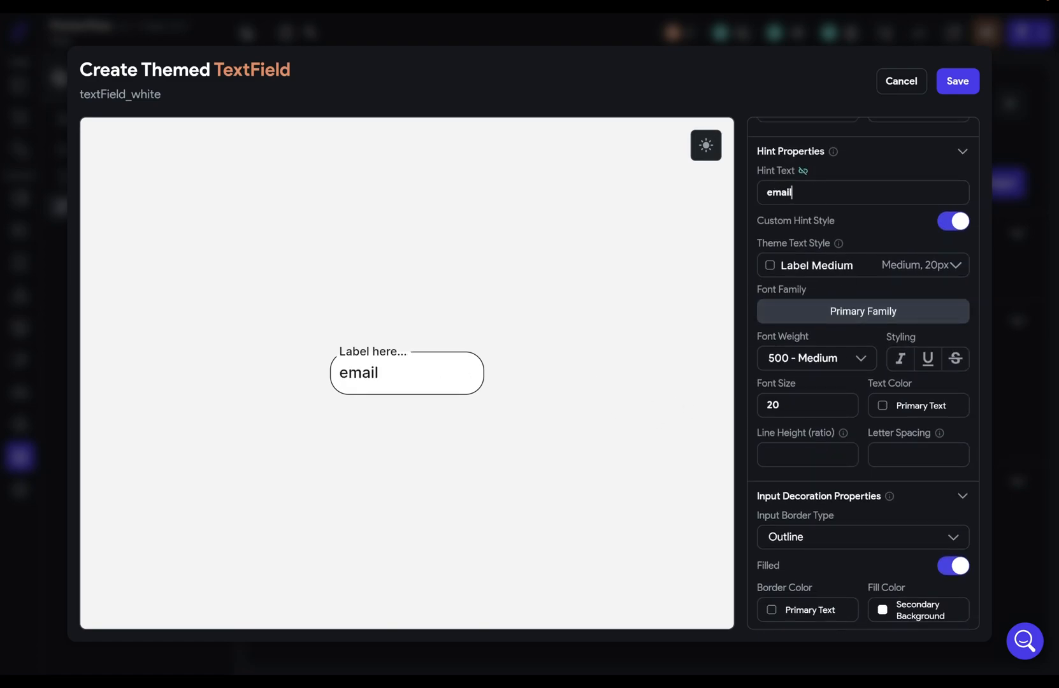
type("Email...")
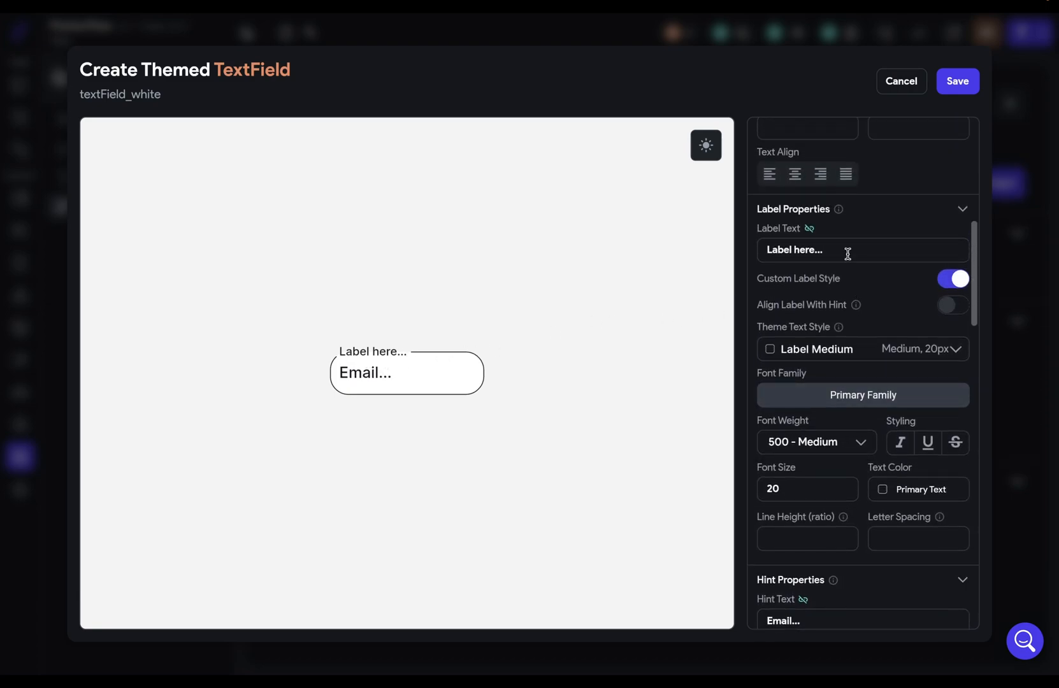
left_click(863, 251)
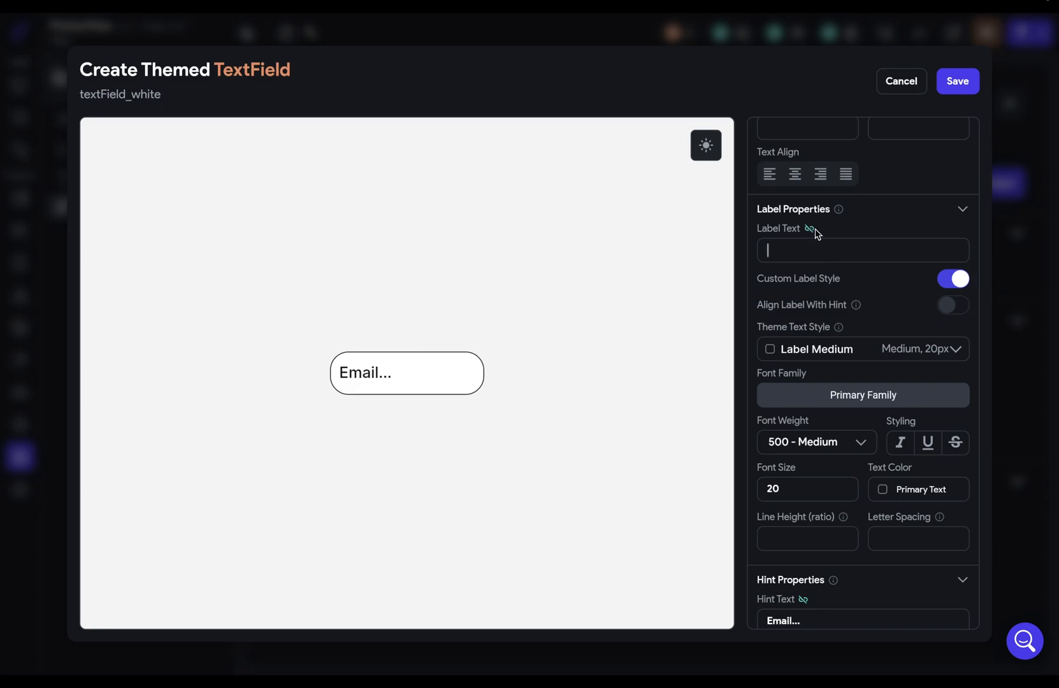
scroll("down", 3)
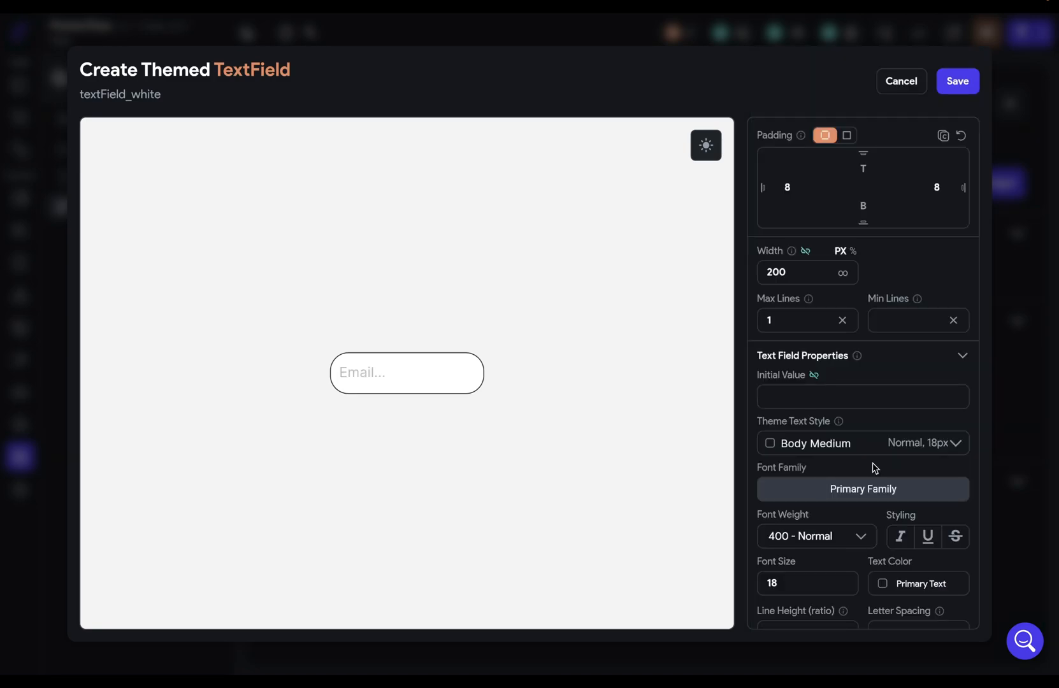
mouse_move(872, 479)
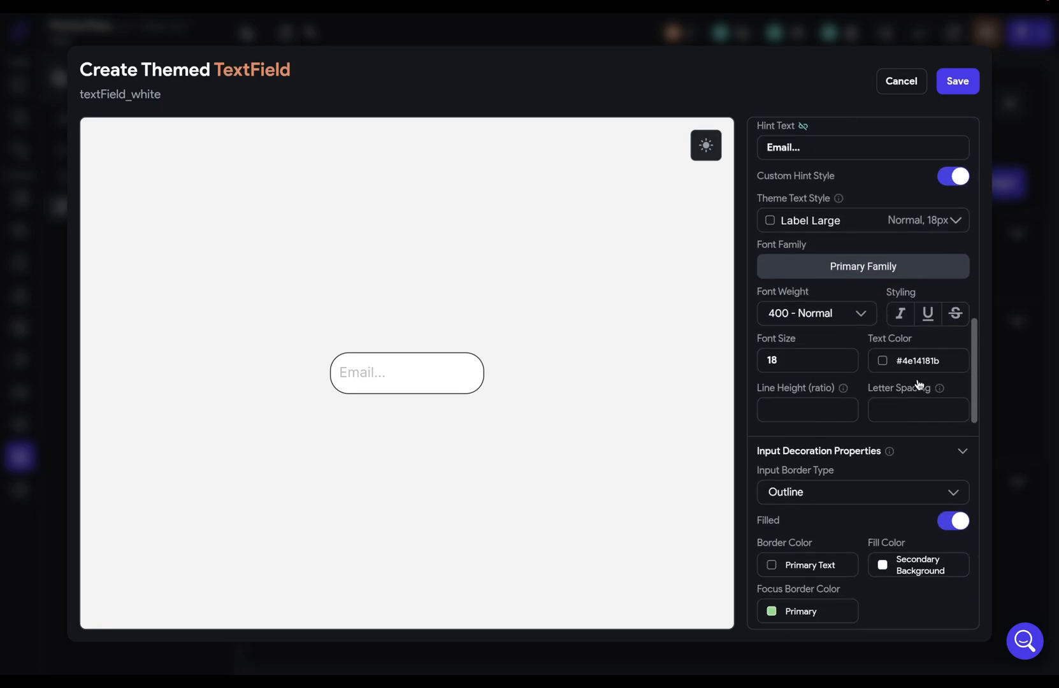
- Give textField_white content padding of 26 top and bottom, 24 left and right
scroll("down", 3)
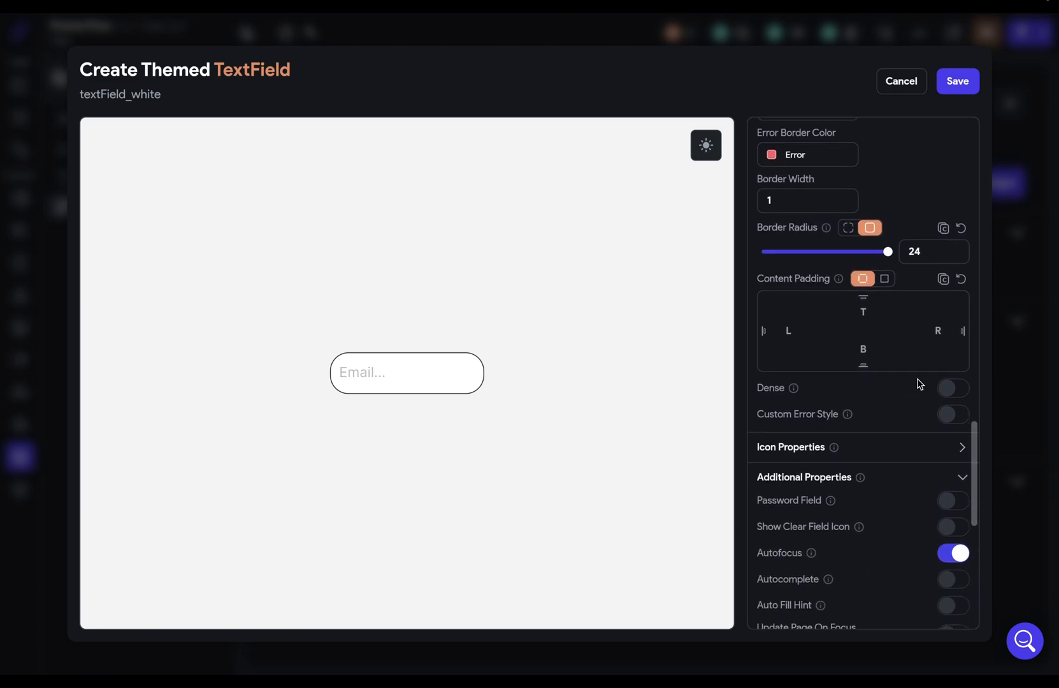
mouse_move(667, 506)
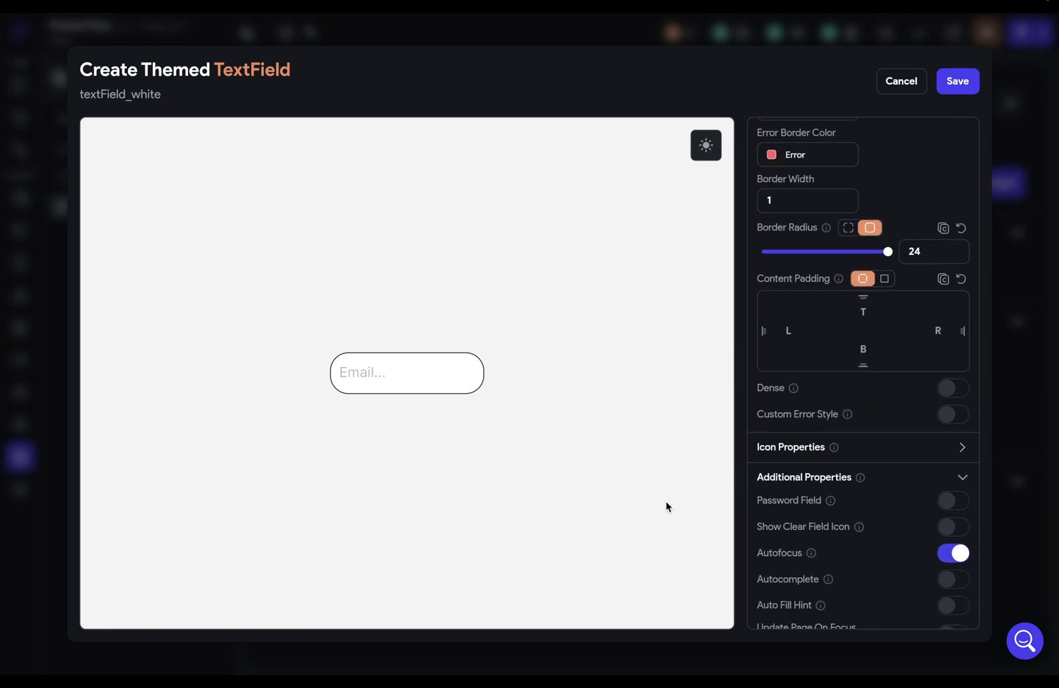
mouse_move(581, 471)
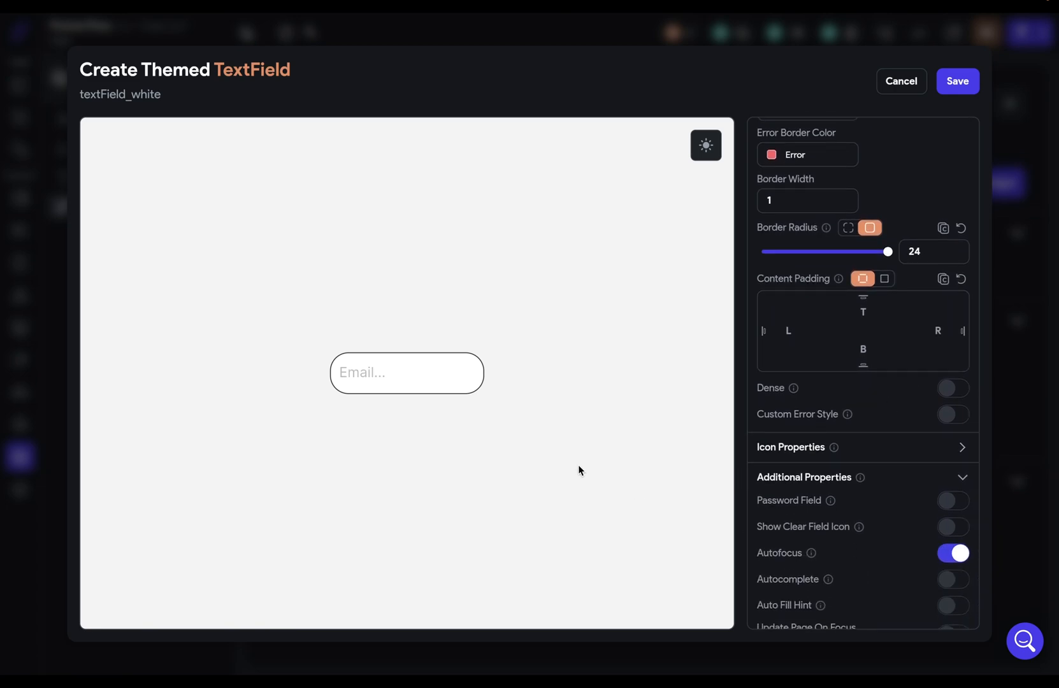
mouse_move(760, 281)
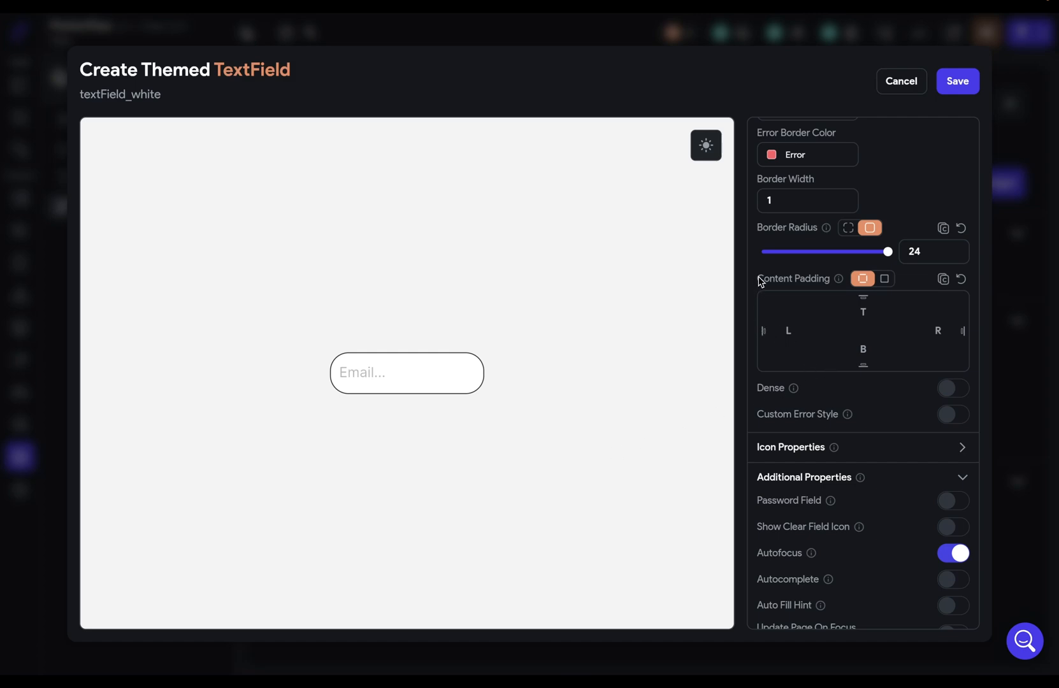
mouse_move(397, 377)
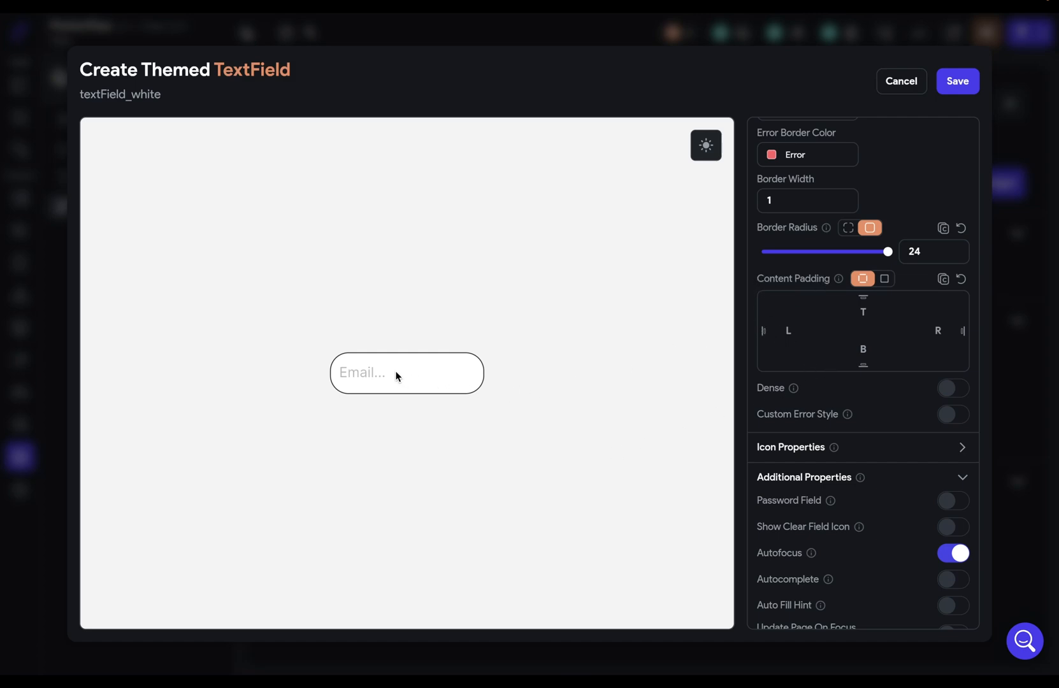
mouse_move(366, 359)
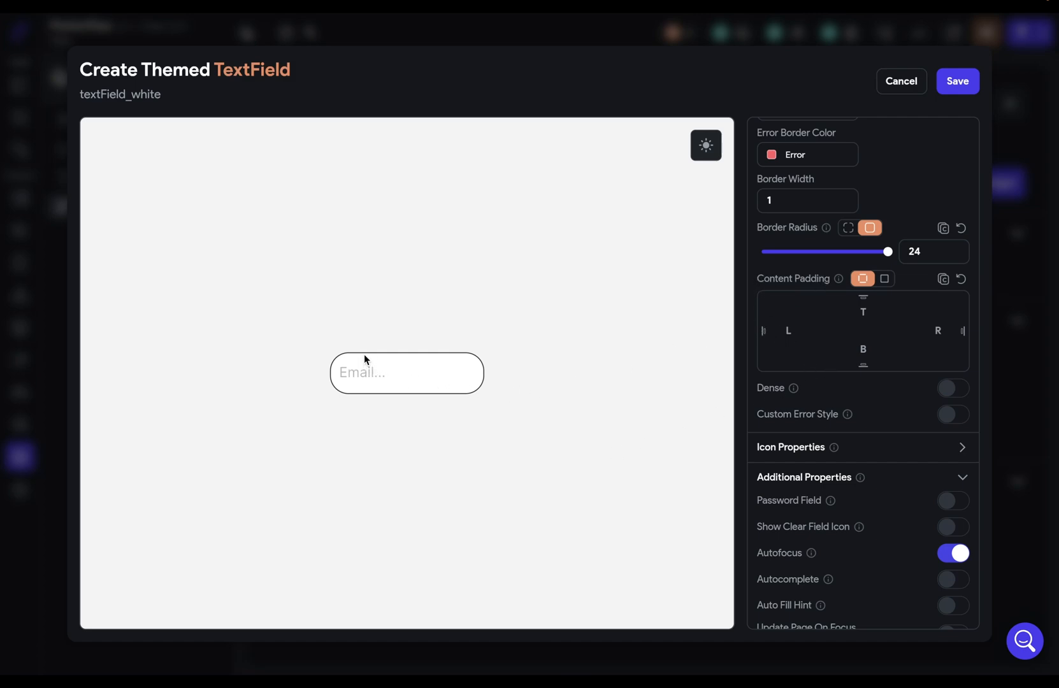
mouse_move(370, 390)
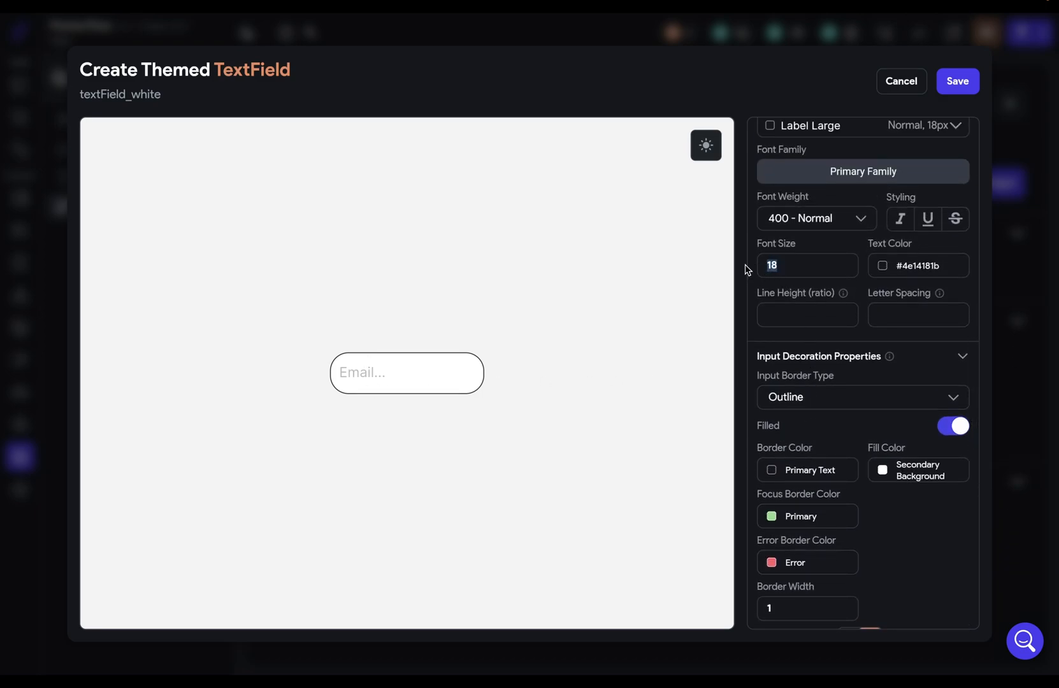
scroll("down", 3)
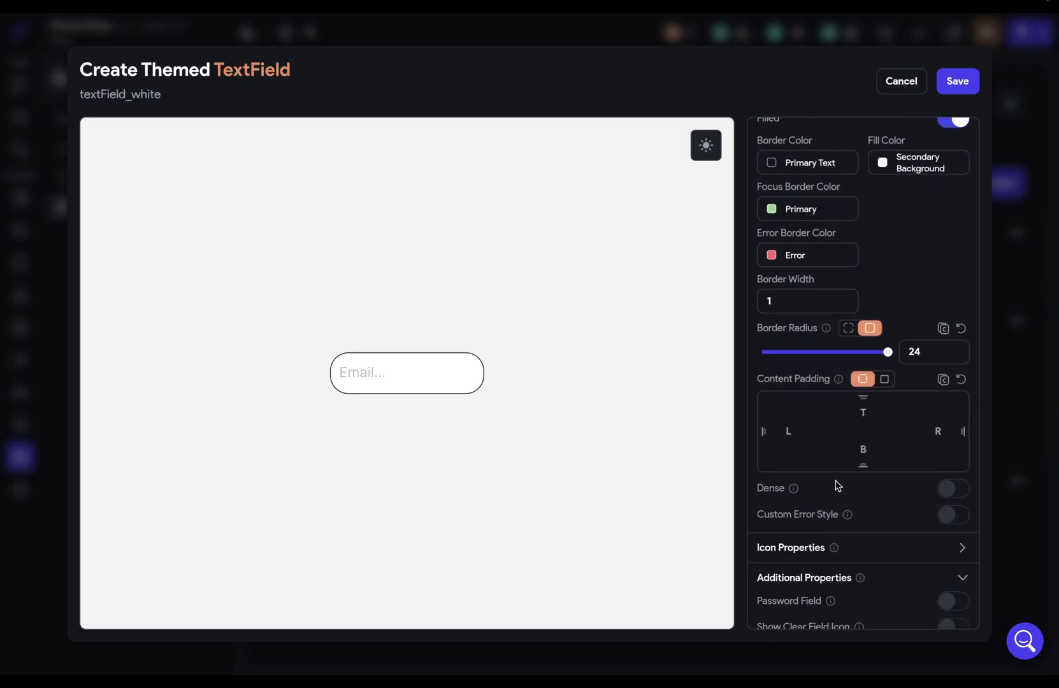
mouse_move(386, 439)
type("26")
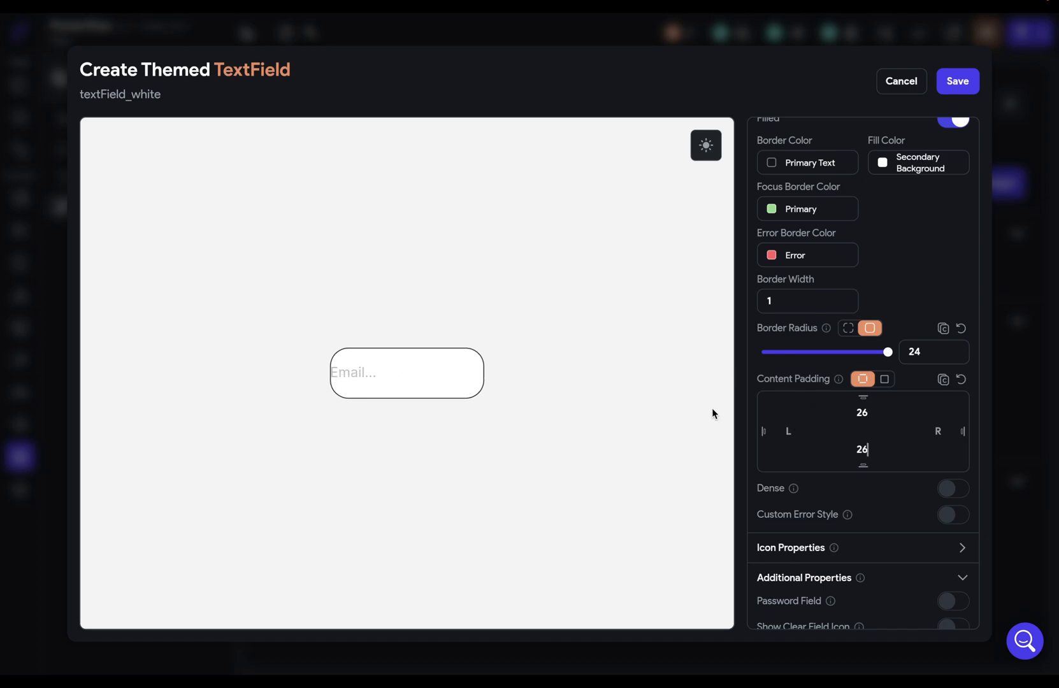
left_click(788, 431)
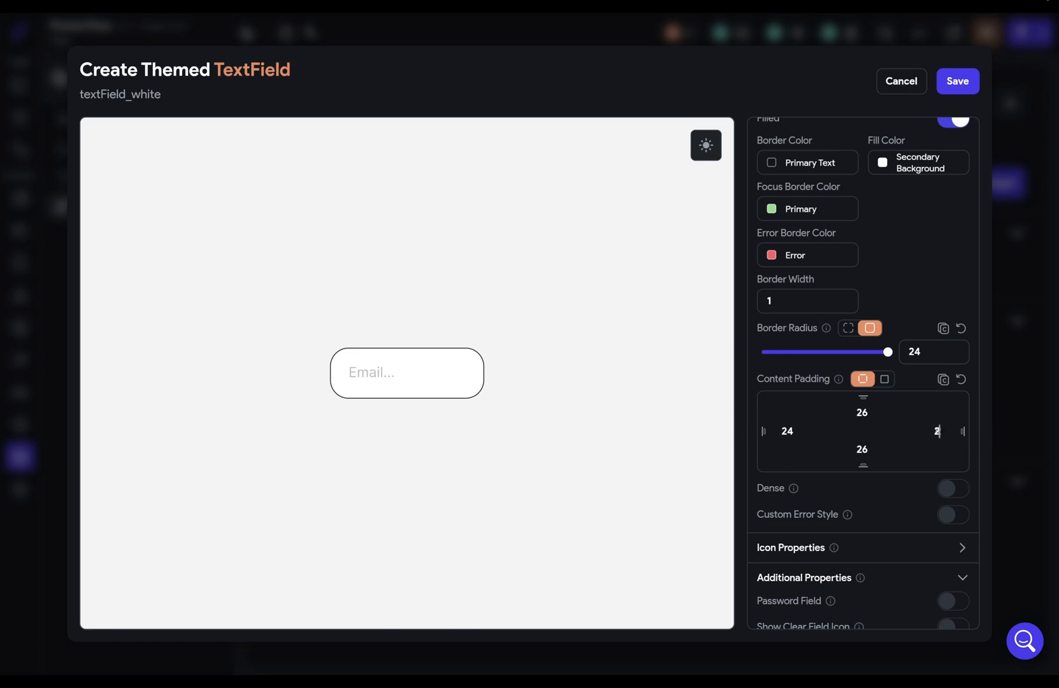
type("24")
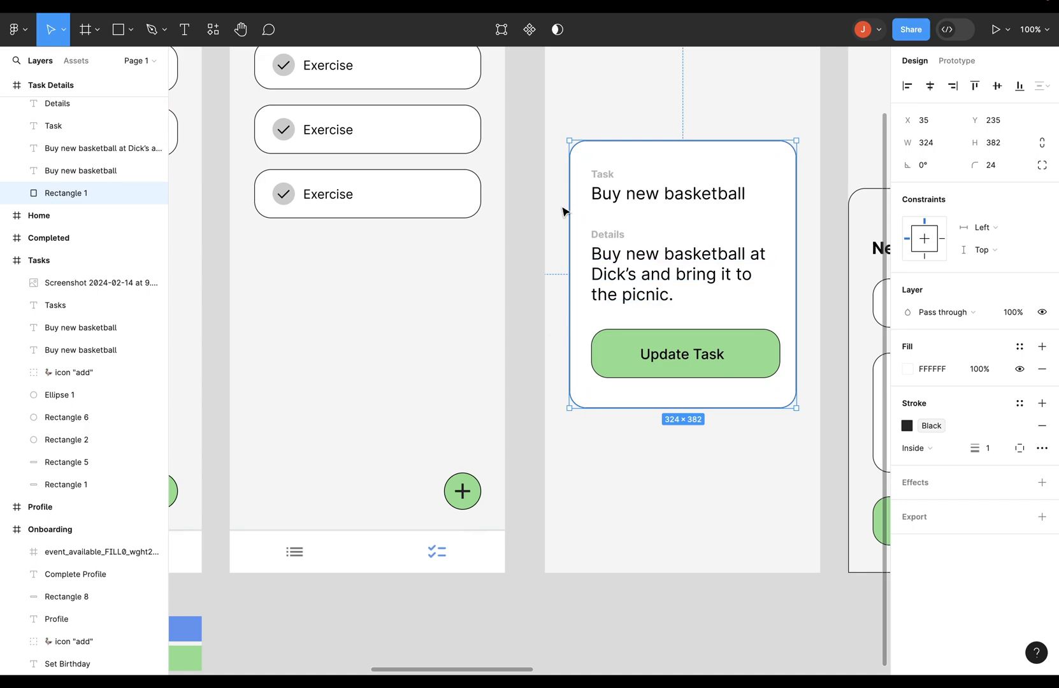
mouse_move(537, 356)
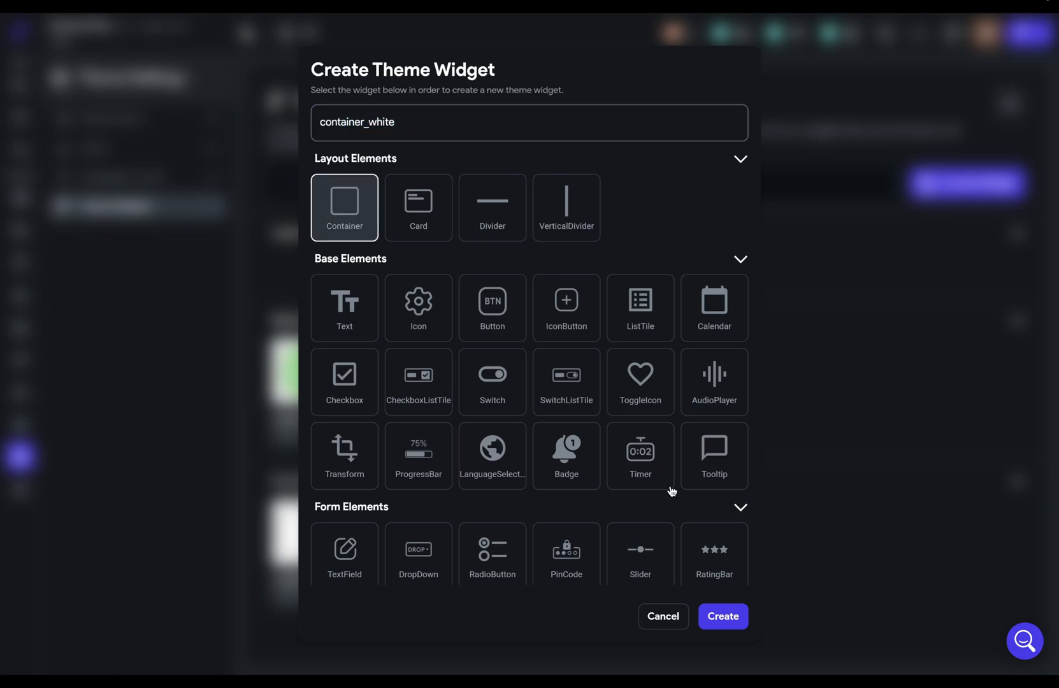
- Choose Container as the container_white theme widget type and save it
left_click(722, 616)
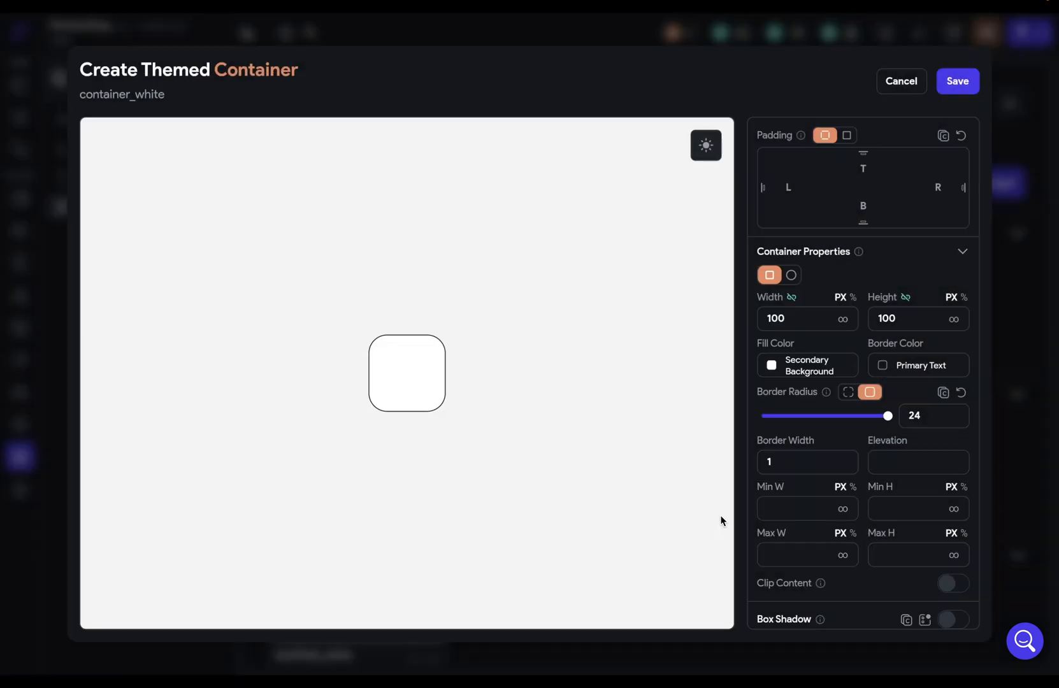
mouse_move(569, 353)
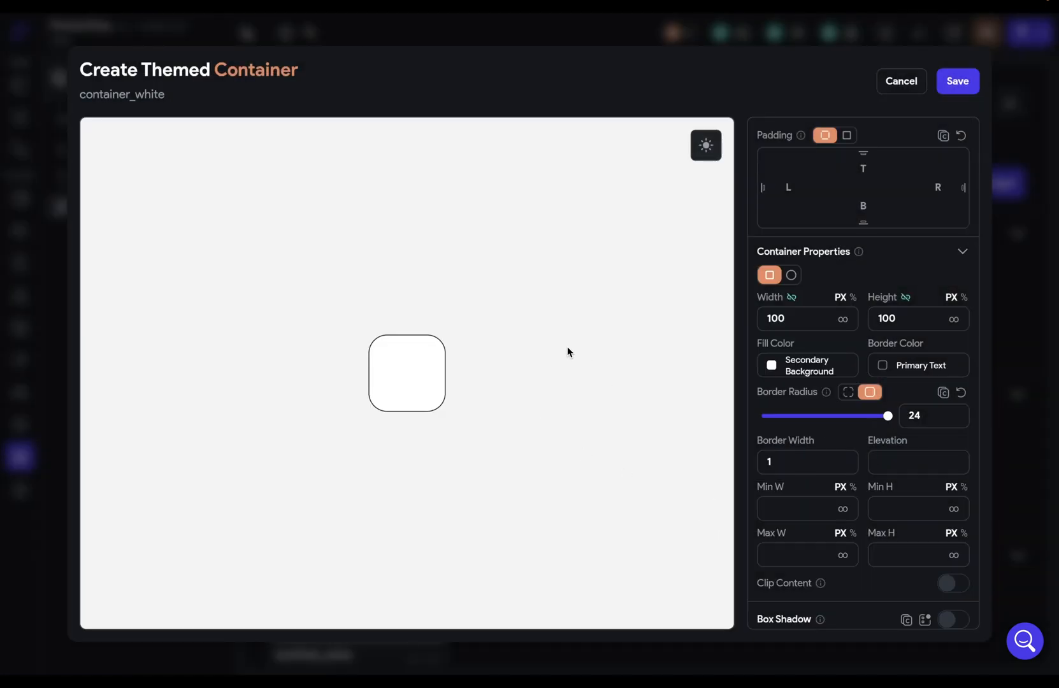
left_click(900, 81)
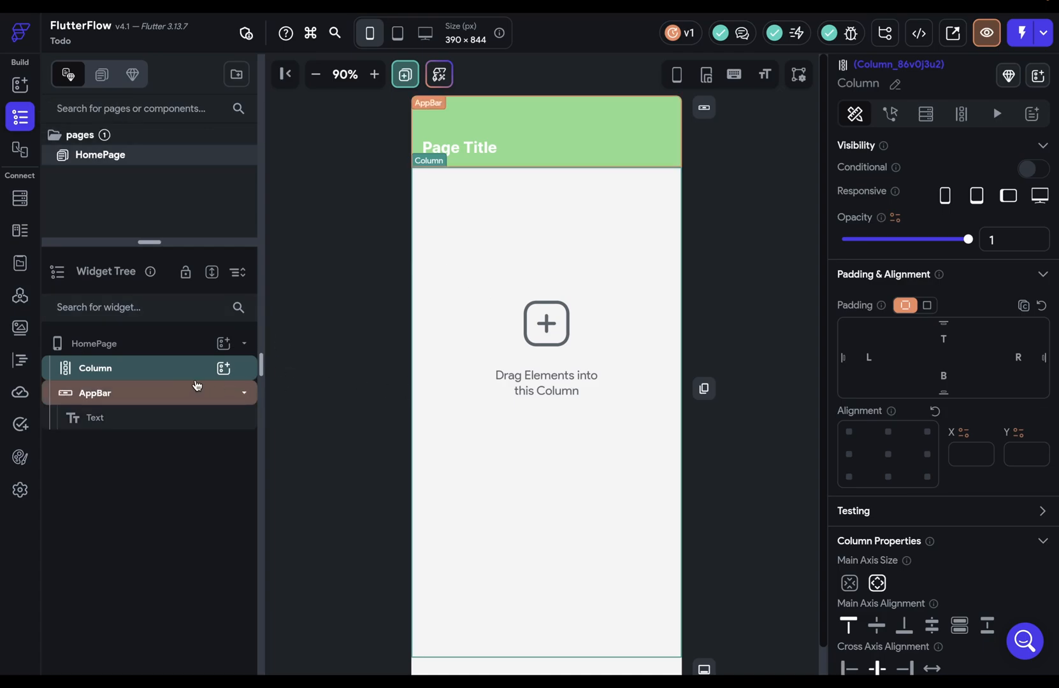
- Add a TextField to the HomePage column, styled with textField_white
left_click(18, 81)
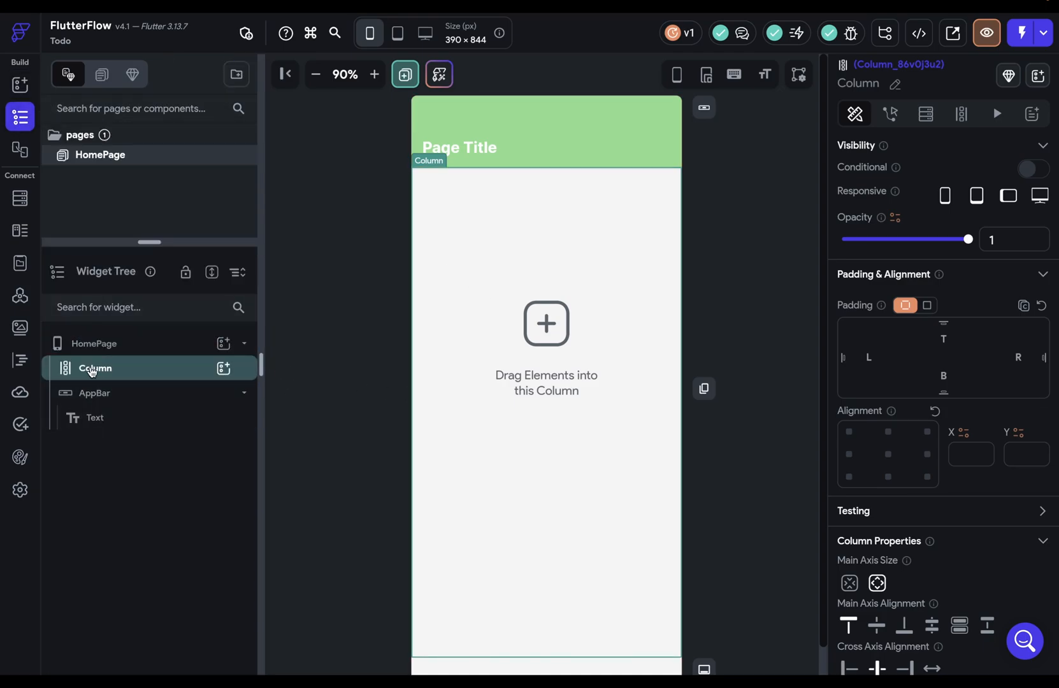
left_click(223, 368)
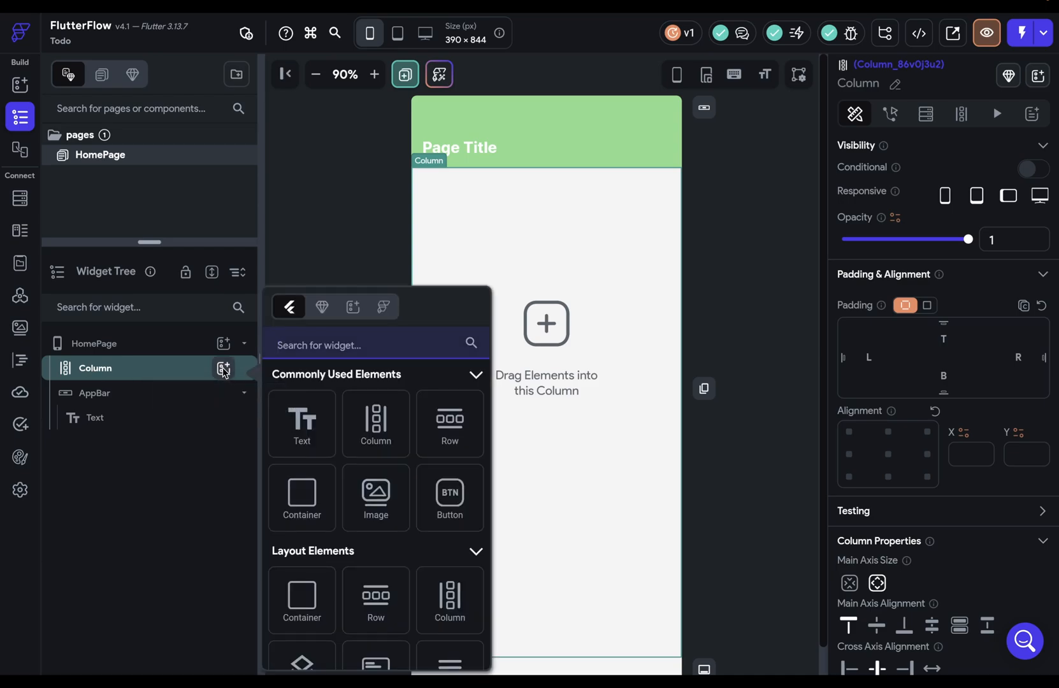
mouse_move(302, 423)
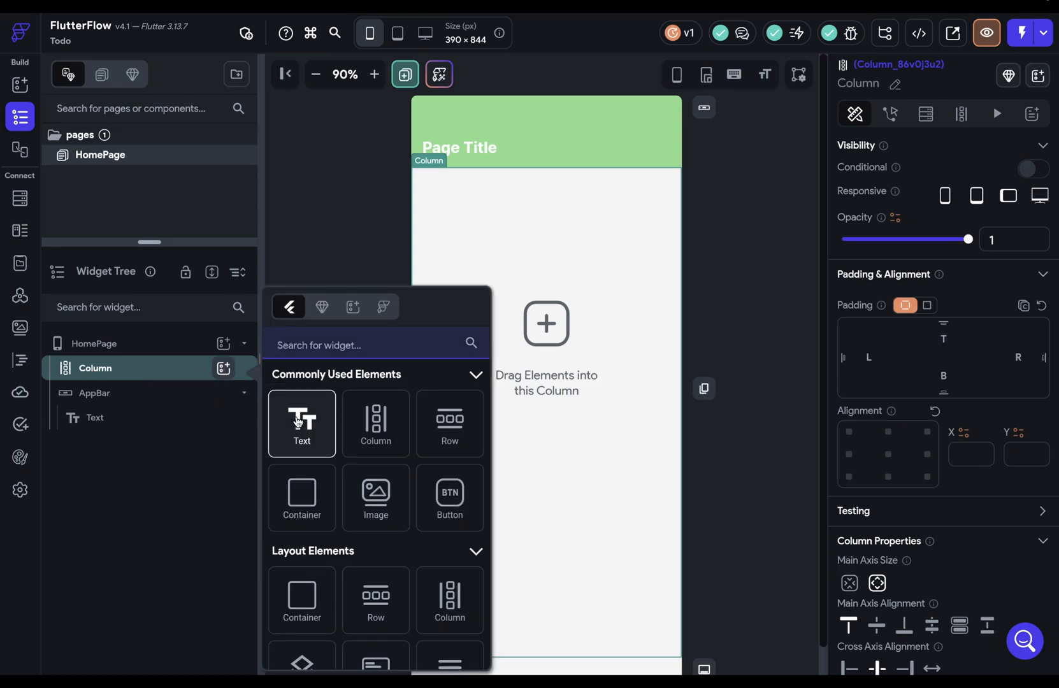
type("textfi")
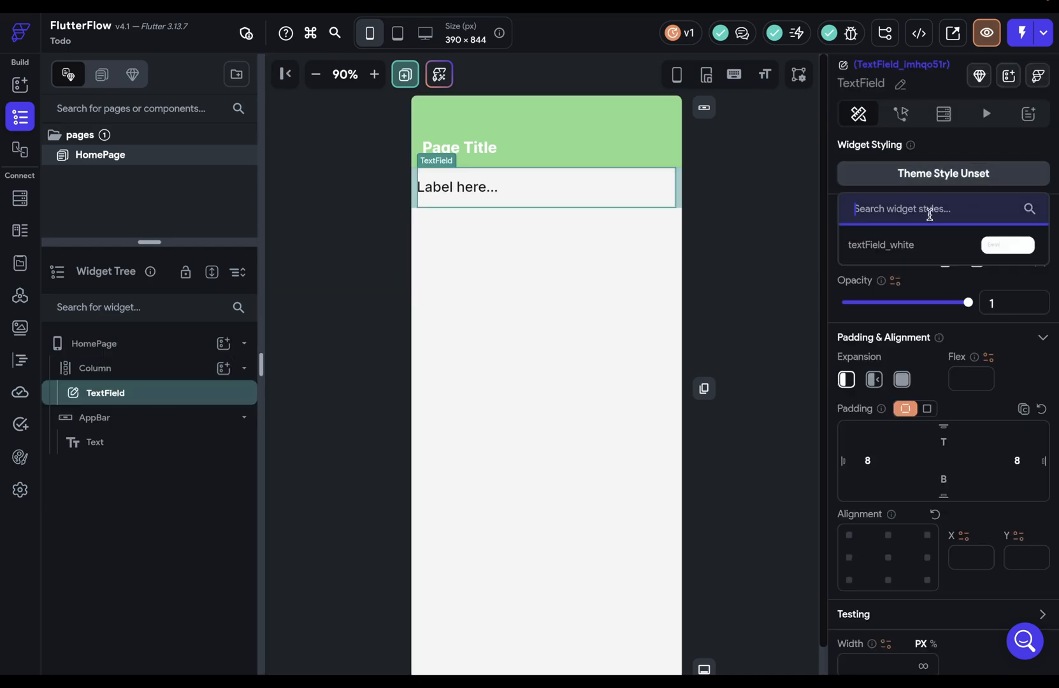
left_click(881, 245)
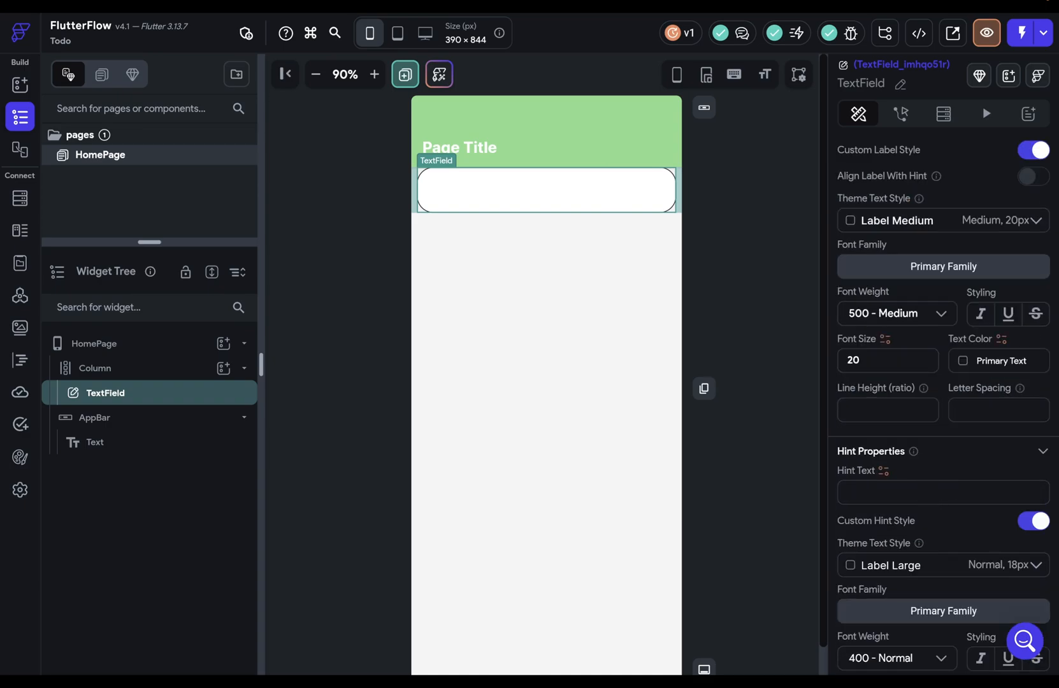
- Add a Submit button below the email field and set column spacing to 24
left_click(223, 368)
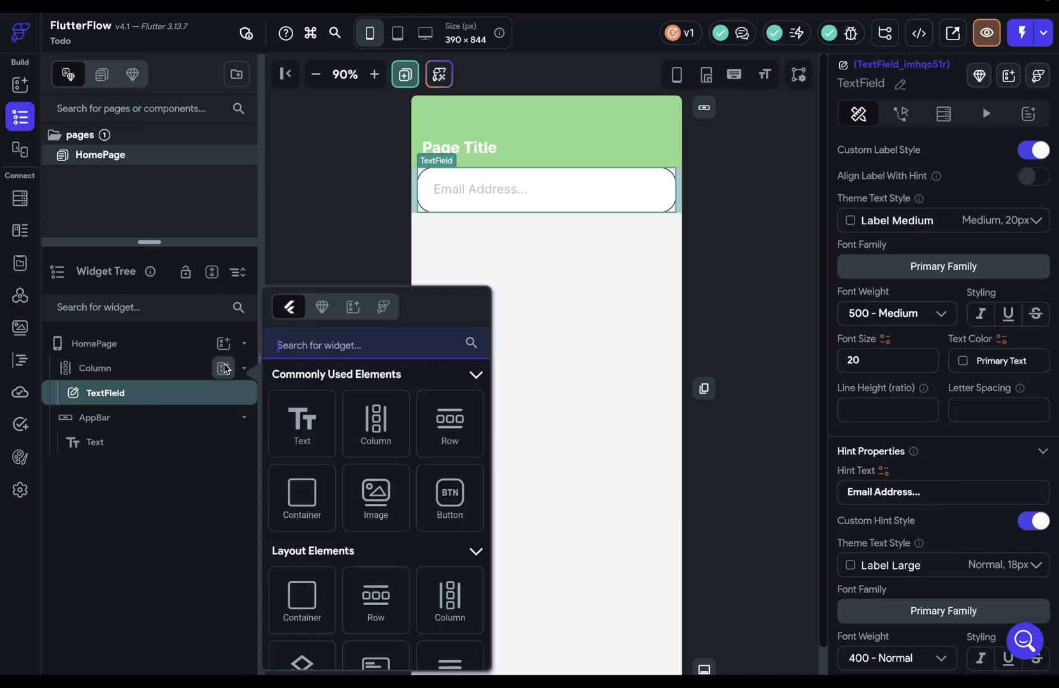
left_click(449, 497)
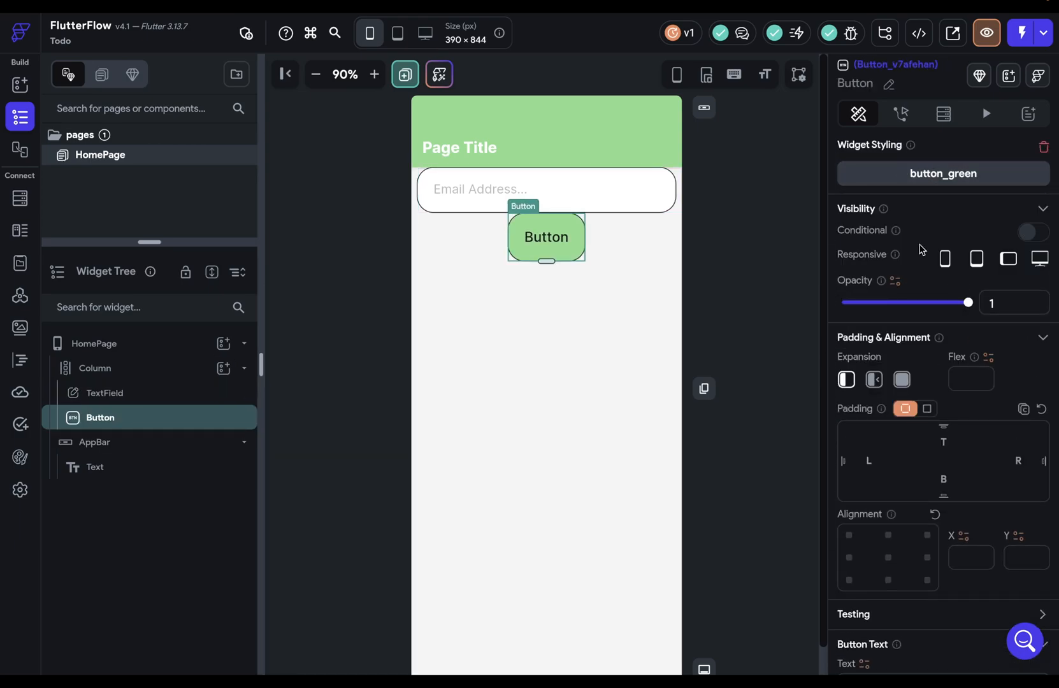
scroll("down", 3)
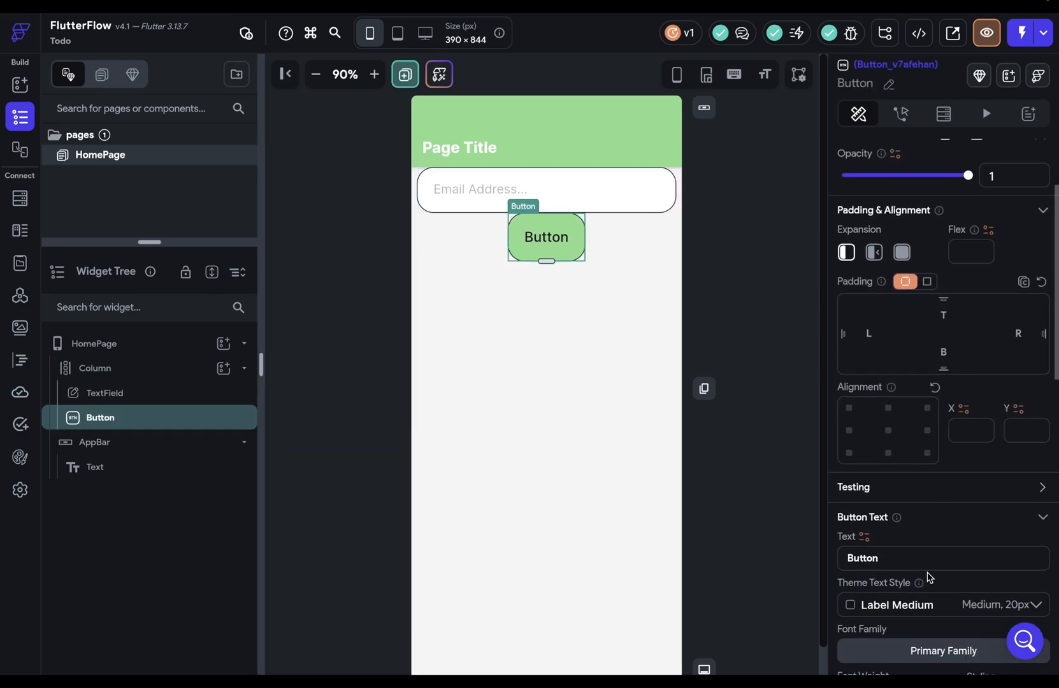
type("Submit")
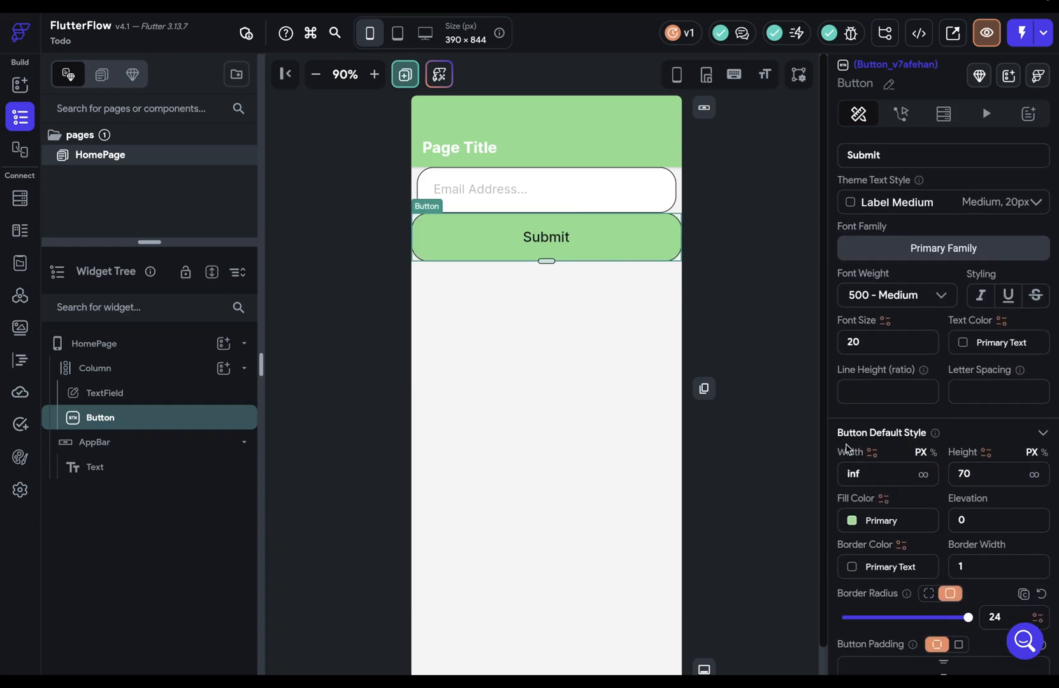
left_click(95, 368)
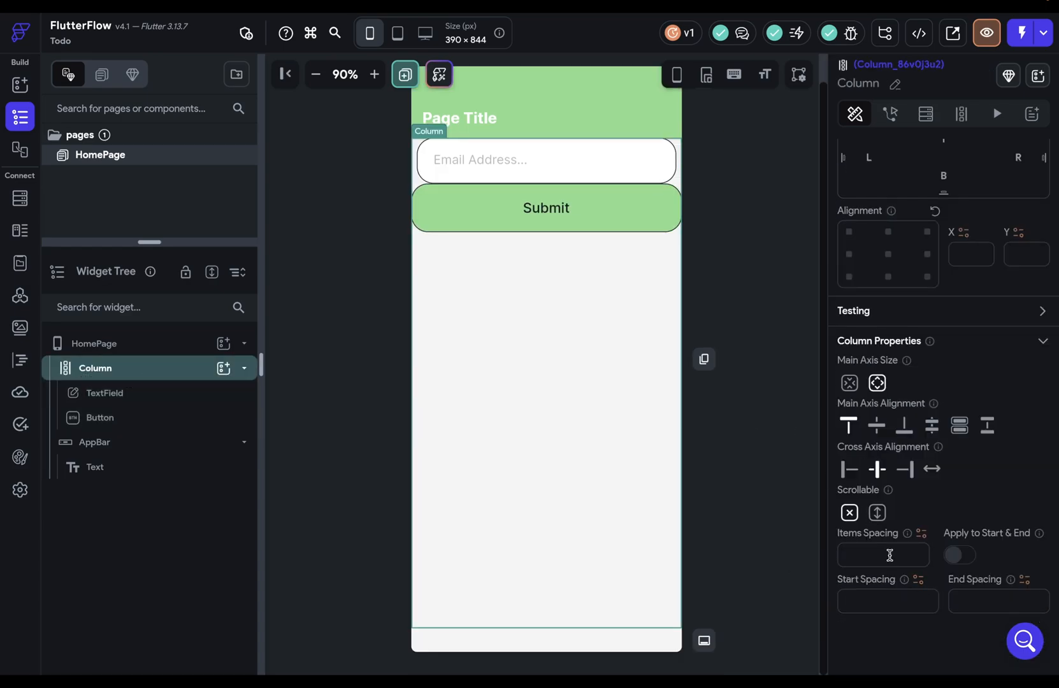
type("24")
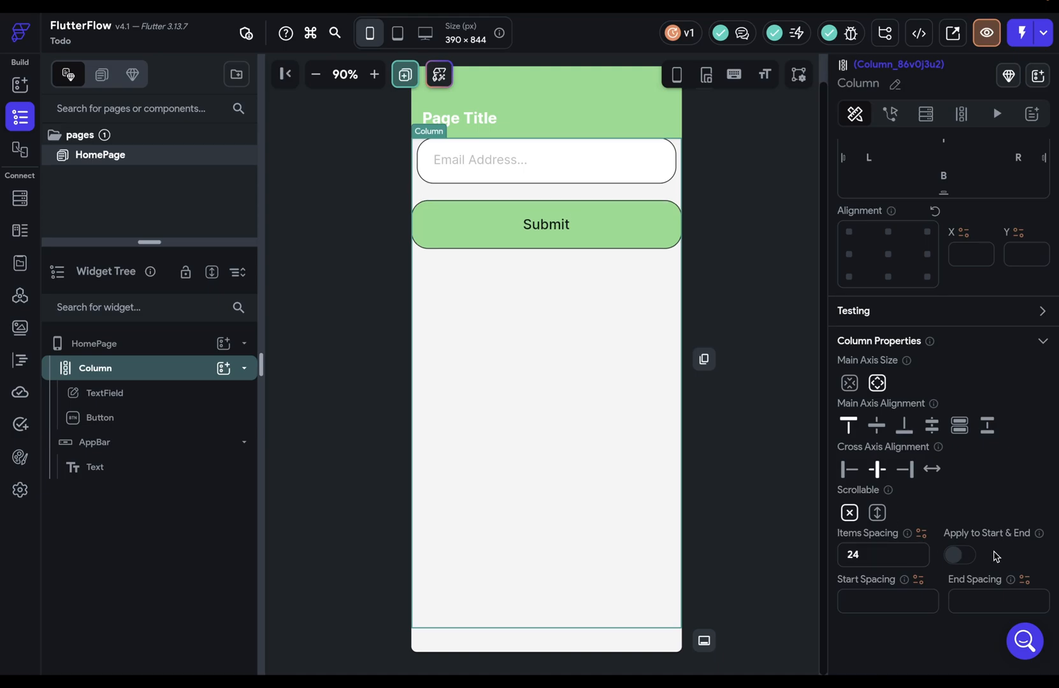